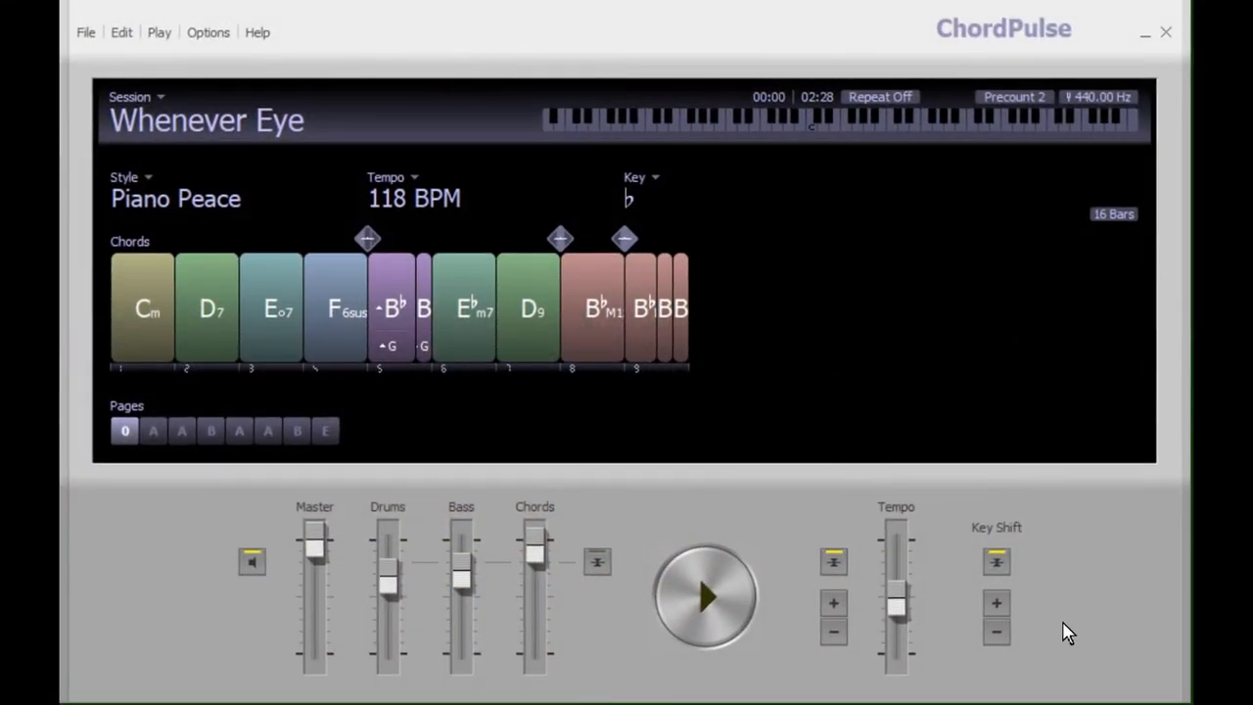
{"action": "mouse_move", "coordinate": [1042, 643]}
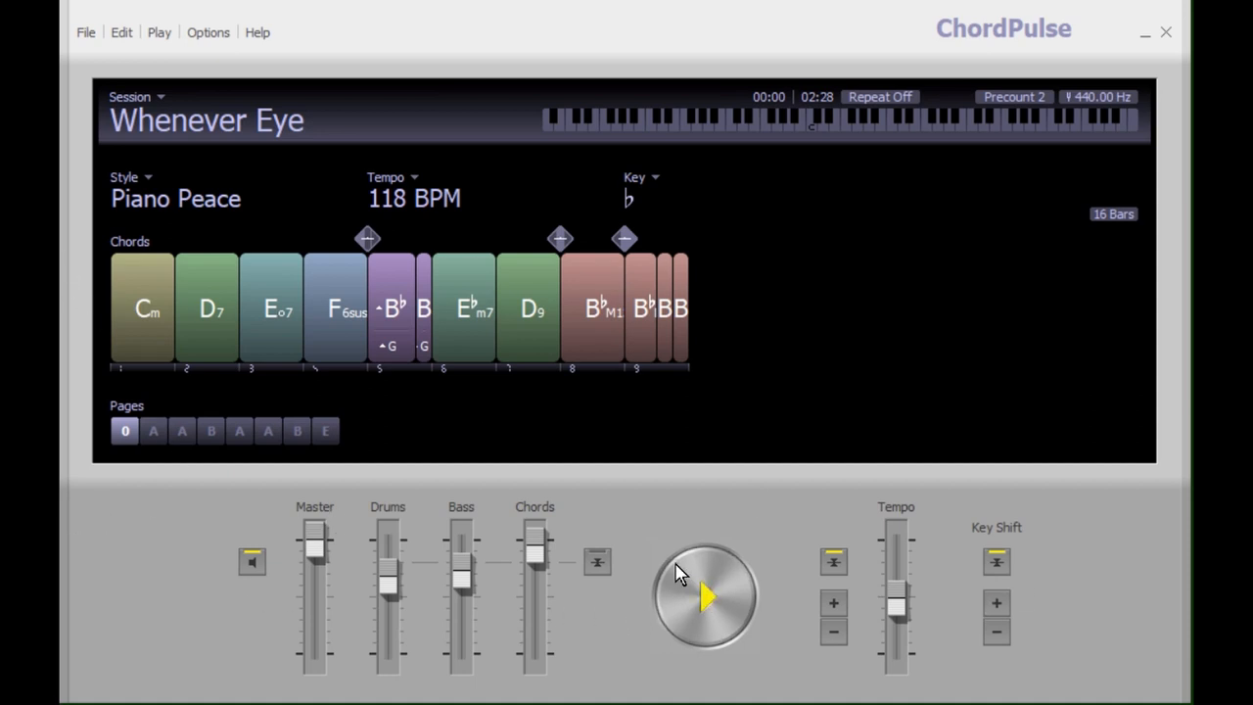
Play Whenever Eye with the Master volume lowered, shift its key up then down, then start a new session
{"action": "left_click", "coordinate": [705, 597]}
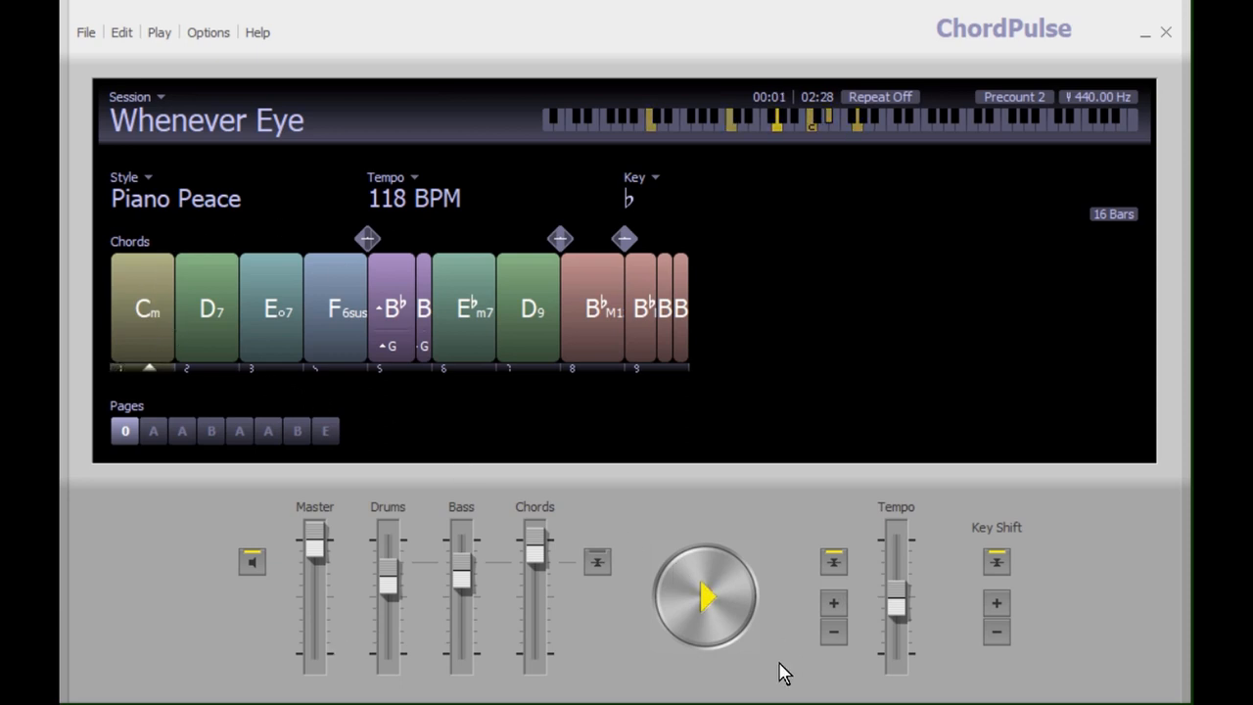
{"action": "left_click_drag", "start_coordinate": [313, 533], "coordinate": [313, 634]}
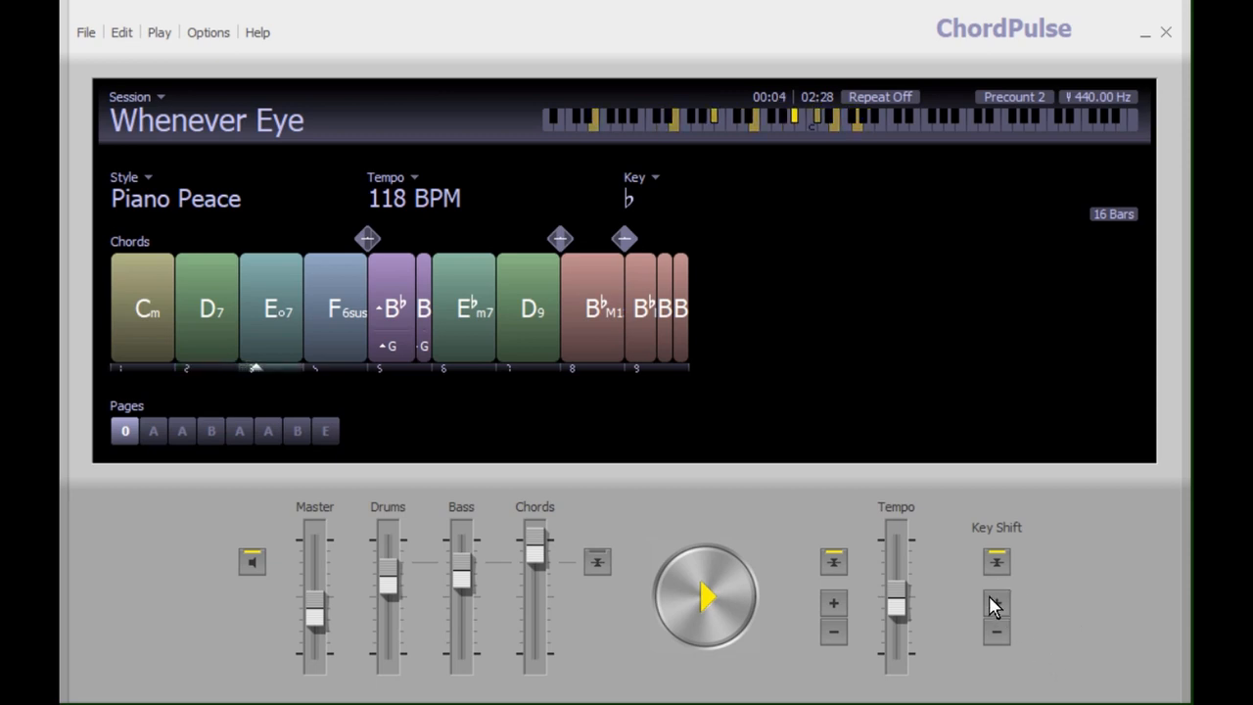
{"action": "left_click", "coordinate": [997, 561]}
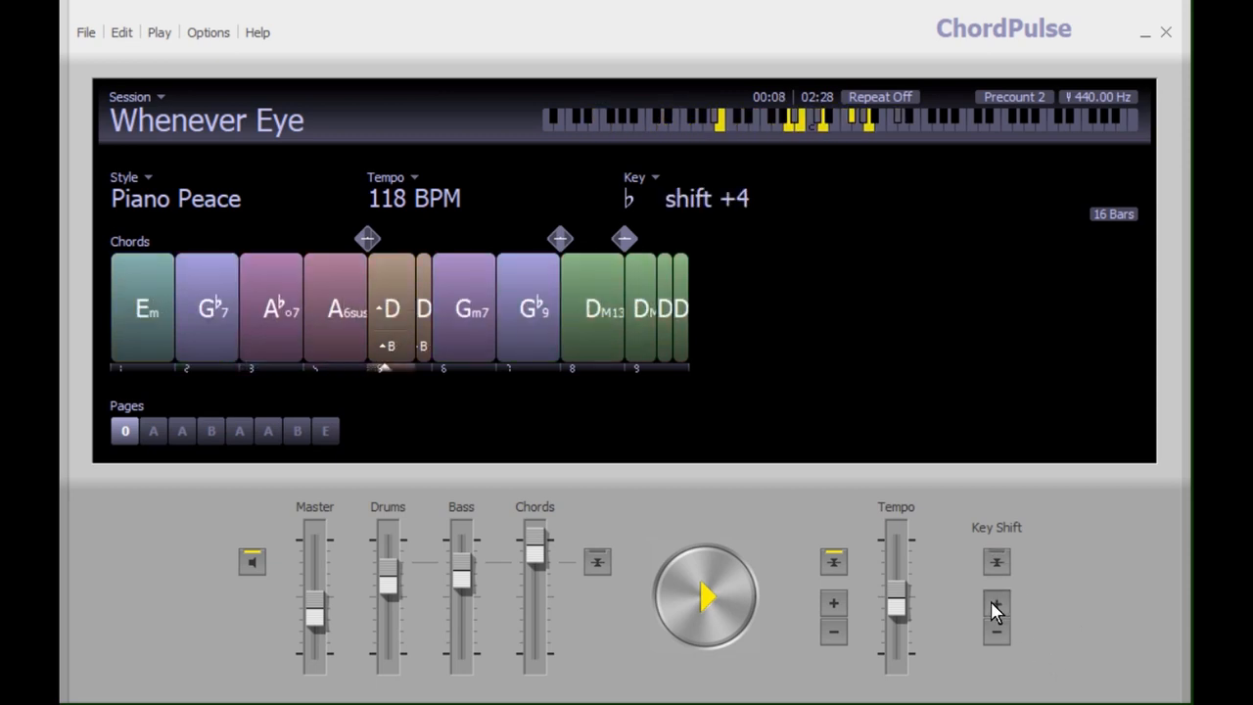
{"action": "left_click", "coordinate": [995, 621]}
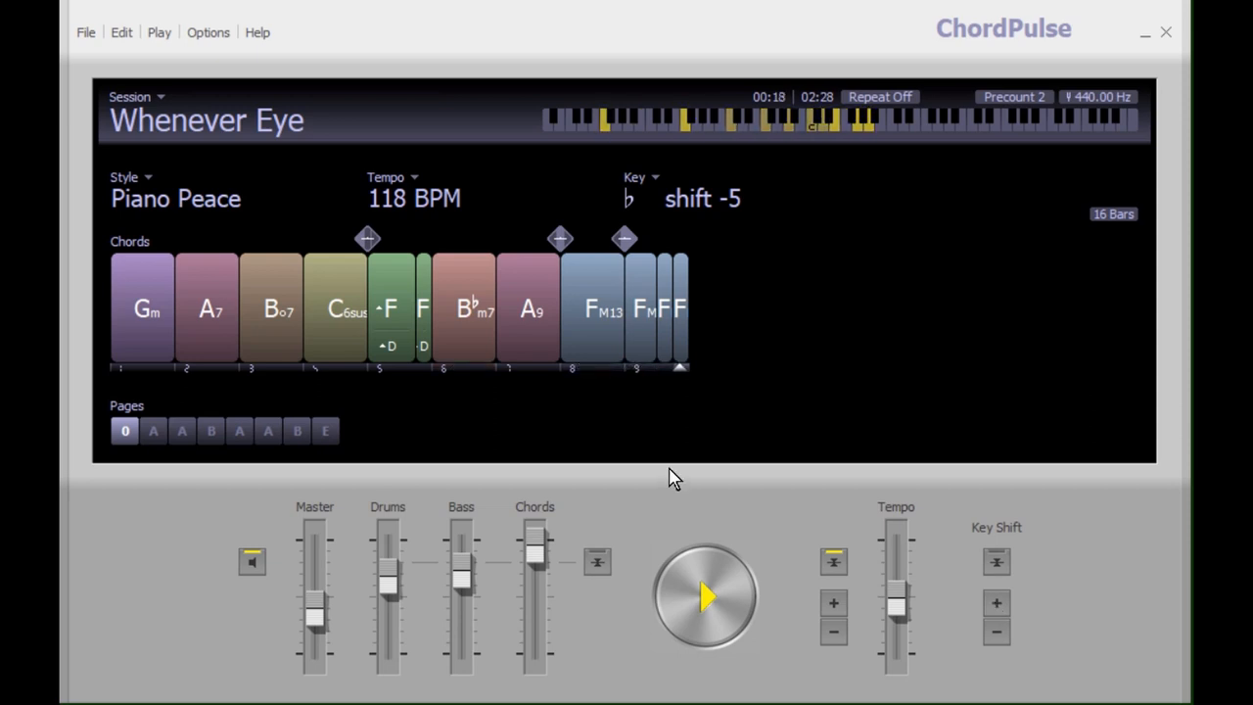
{"action": "left_click", "coordinate": [154, 431]}
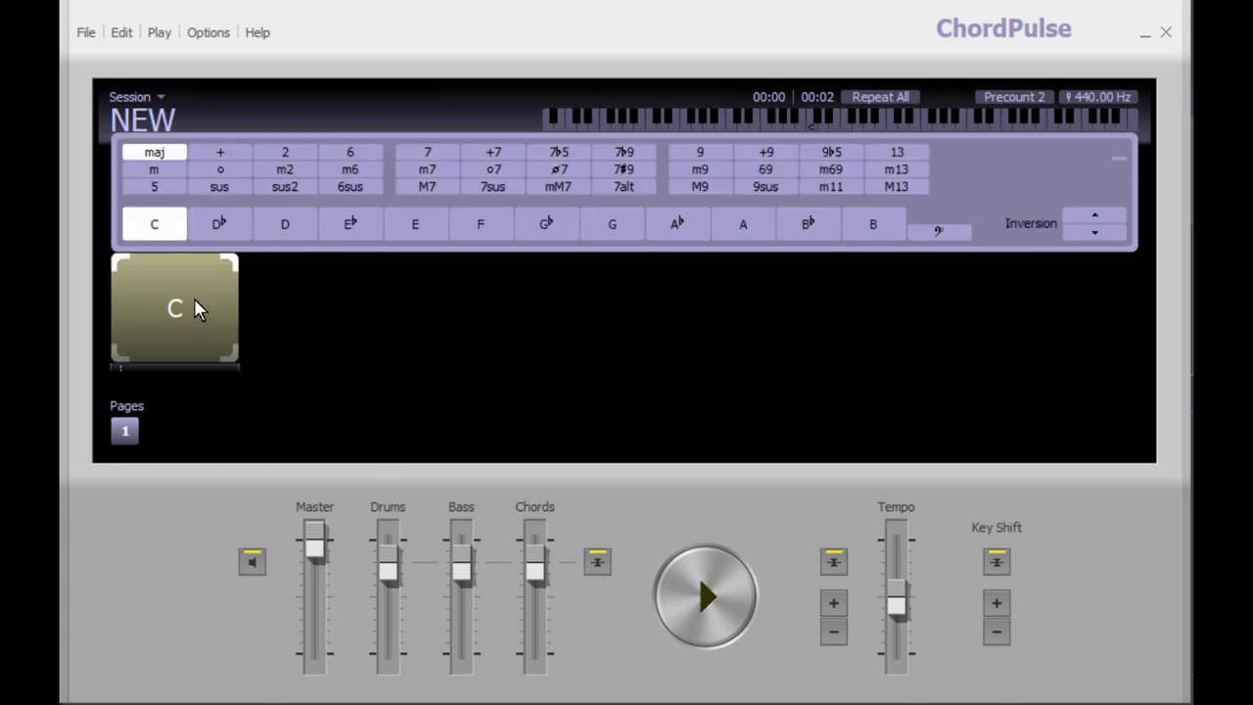
Change the chord root from C to D, then try Dsus, Dm7 and D+7
{"action": "left_click", "coordinate": [284, 224]}
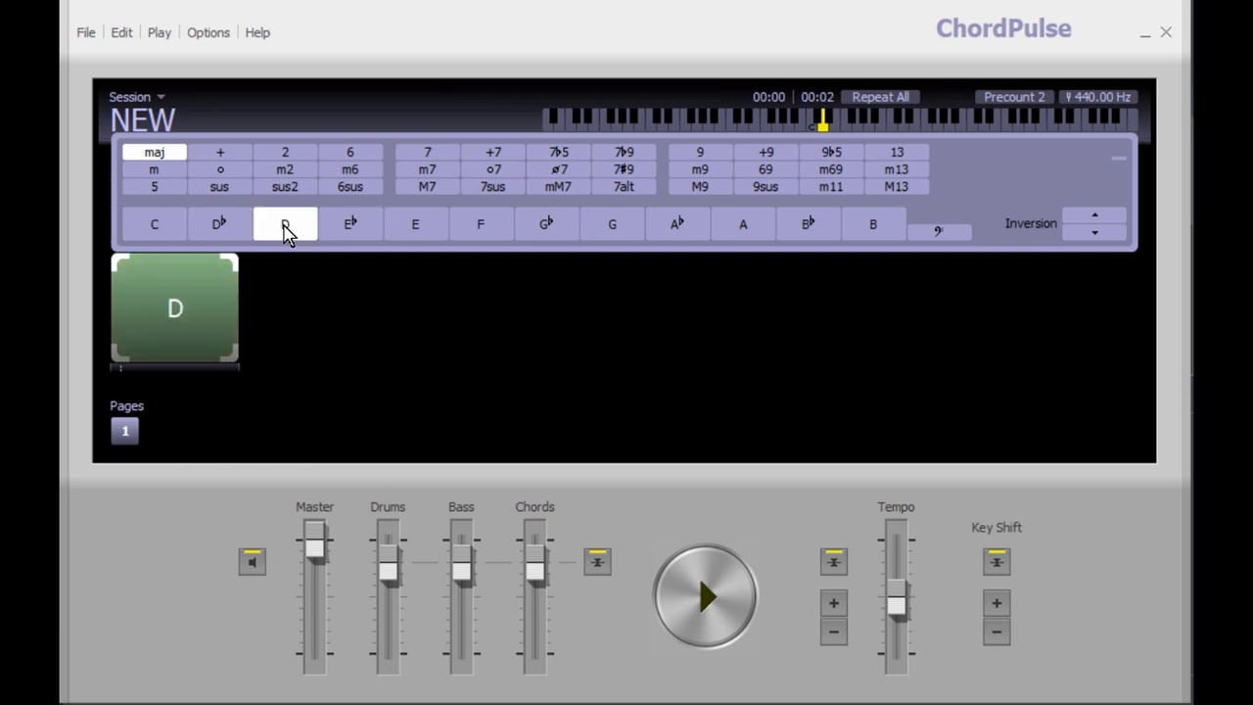
{"action": "left_click", "coordinate": [219, 186]}
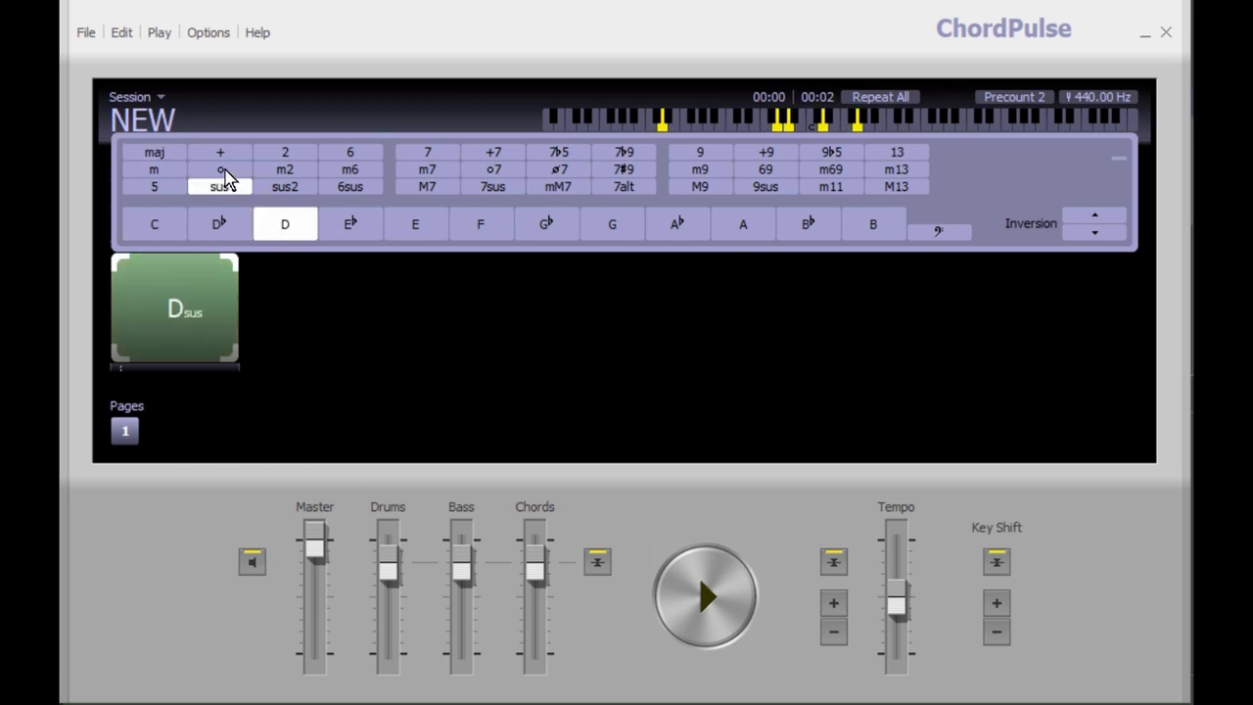
{"action": "left_click", "coordinate": [427, 168]}
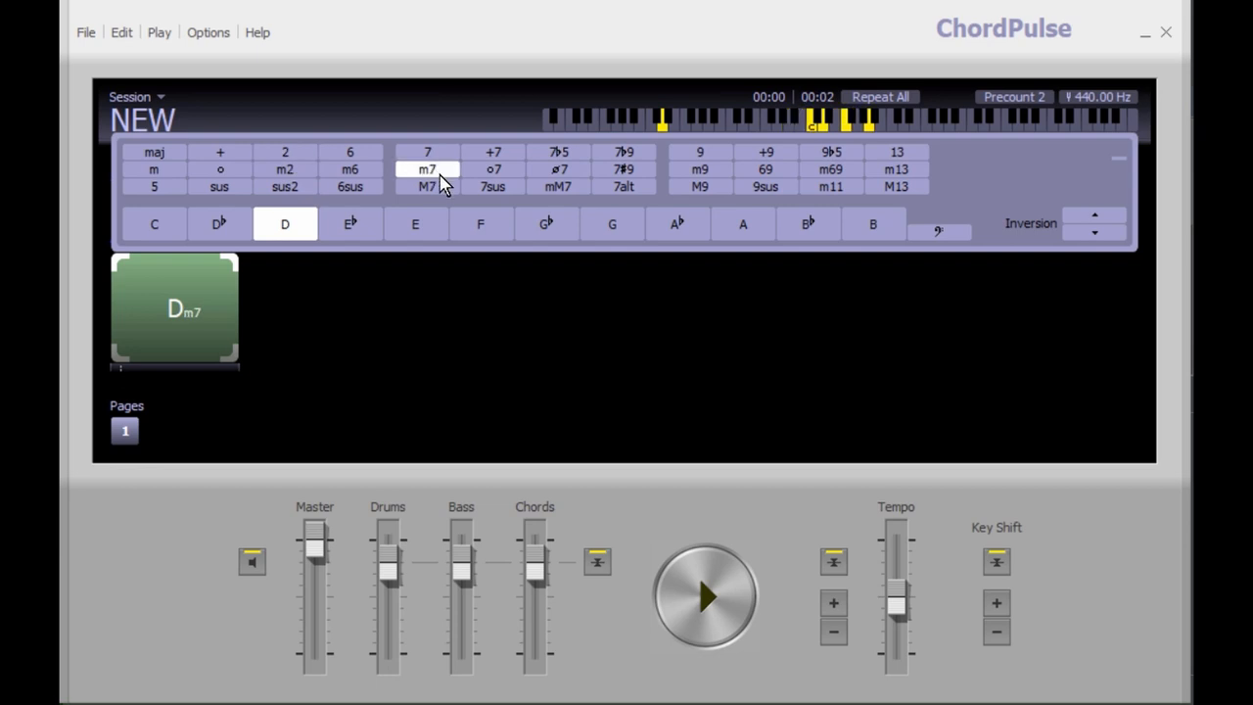
{"action": "left_click", "coordinate": [493, 151]}
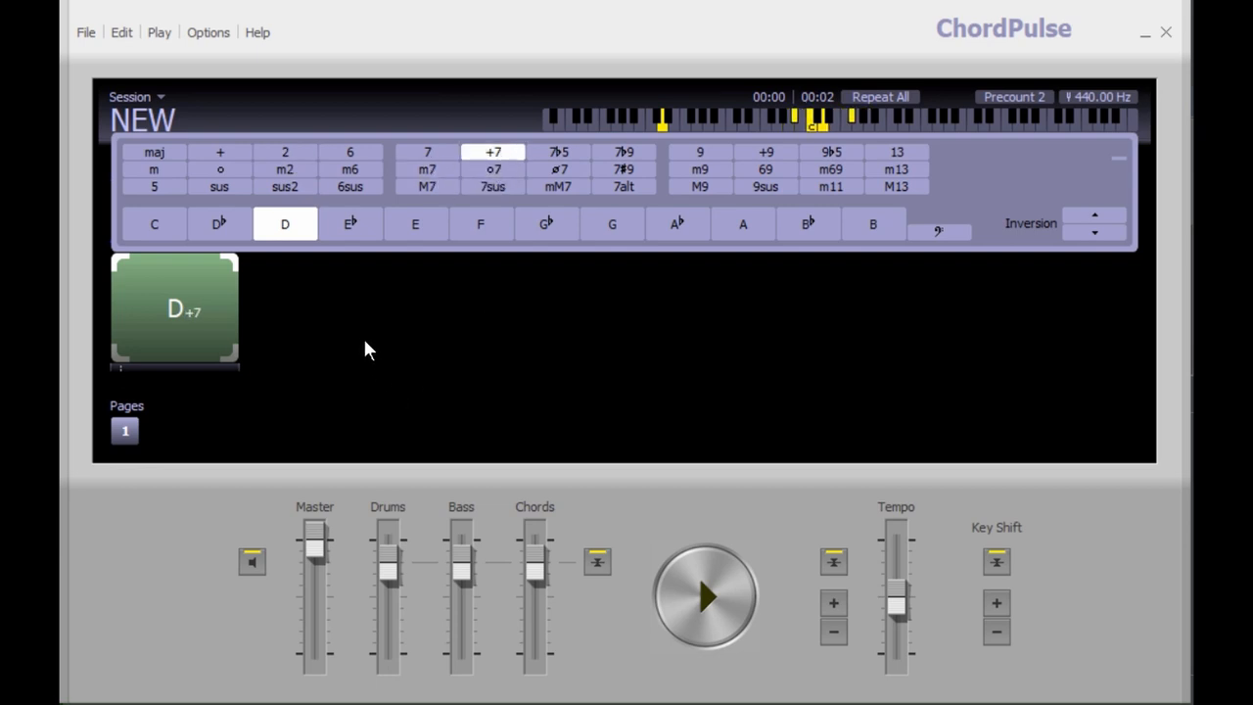
{"action": "mouse_move", "coordinate": [669, 516]}
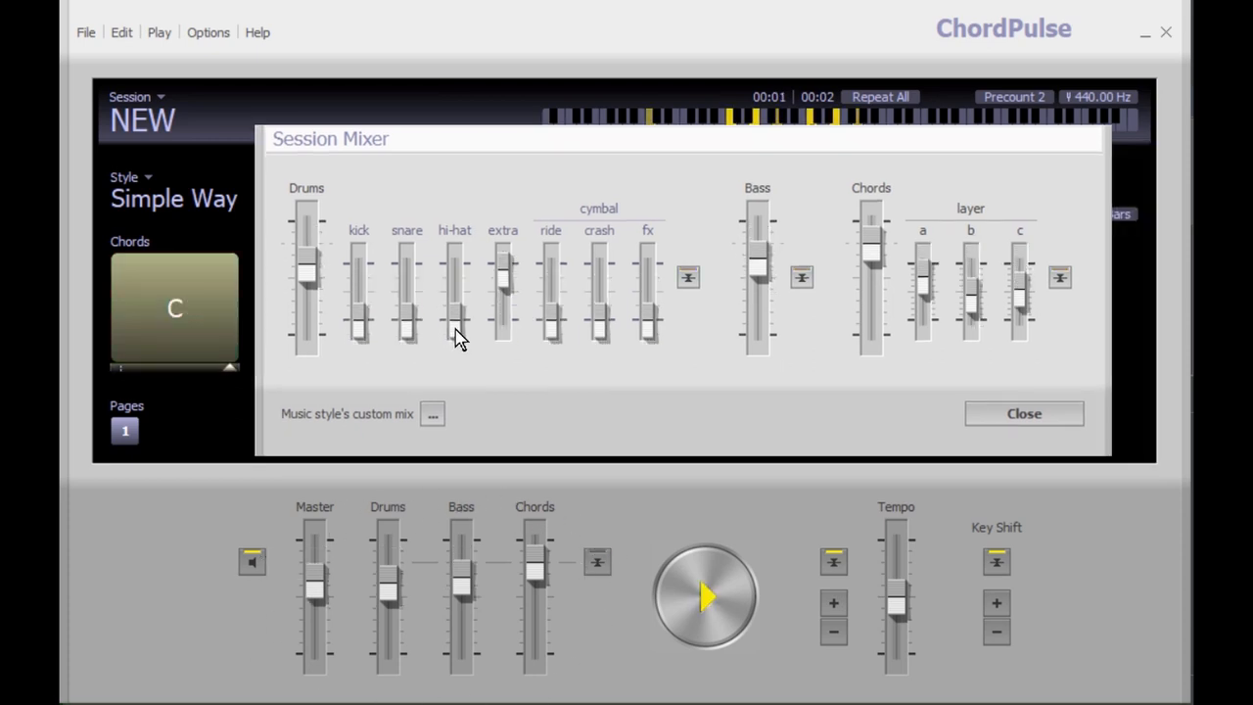
Raise the hi-hat and adjust the kick and snare levels in the Session Mixer, then close it
{"action": "left_click_drag", "start_coordinate": [460, 337], "coordinate": [460, 293]}
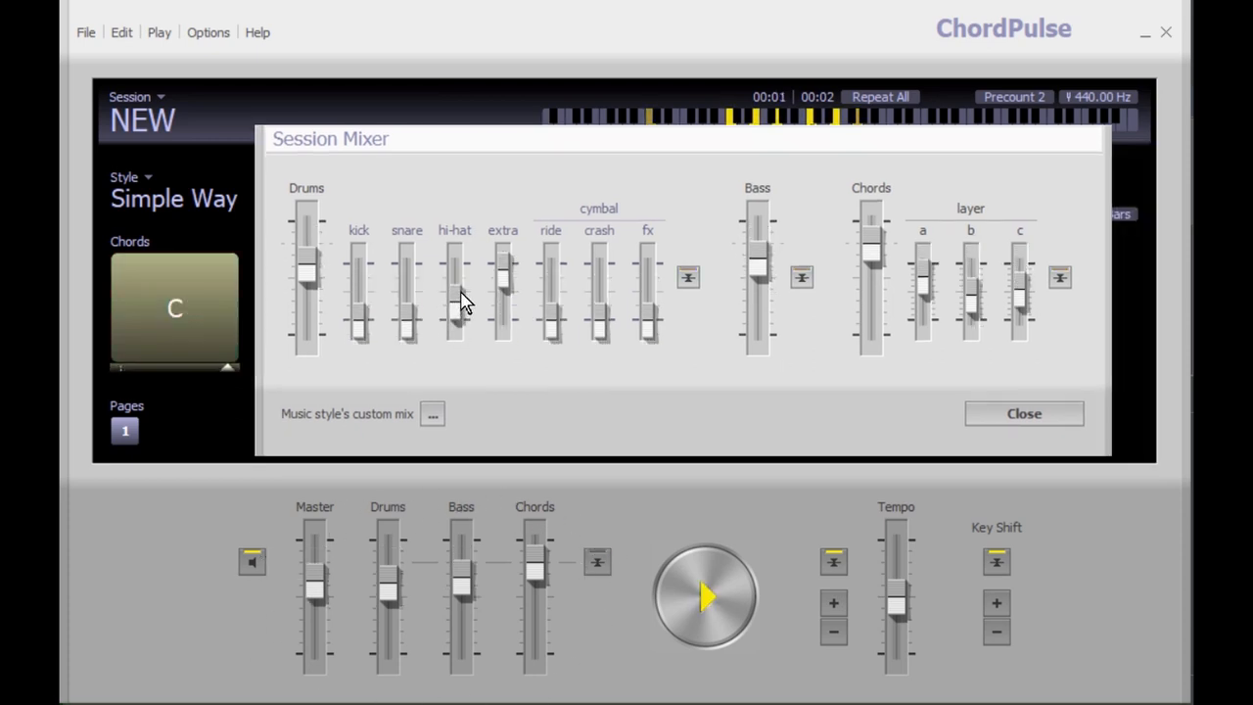
{"action": "left_click_drag", "start_coordinate": [454, 278], "coordinate": [454, 313]}
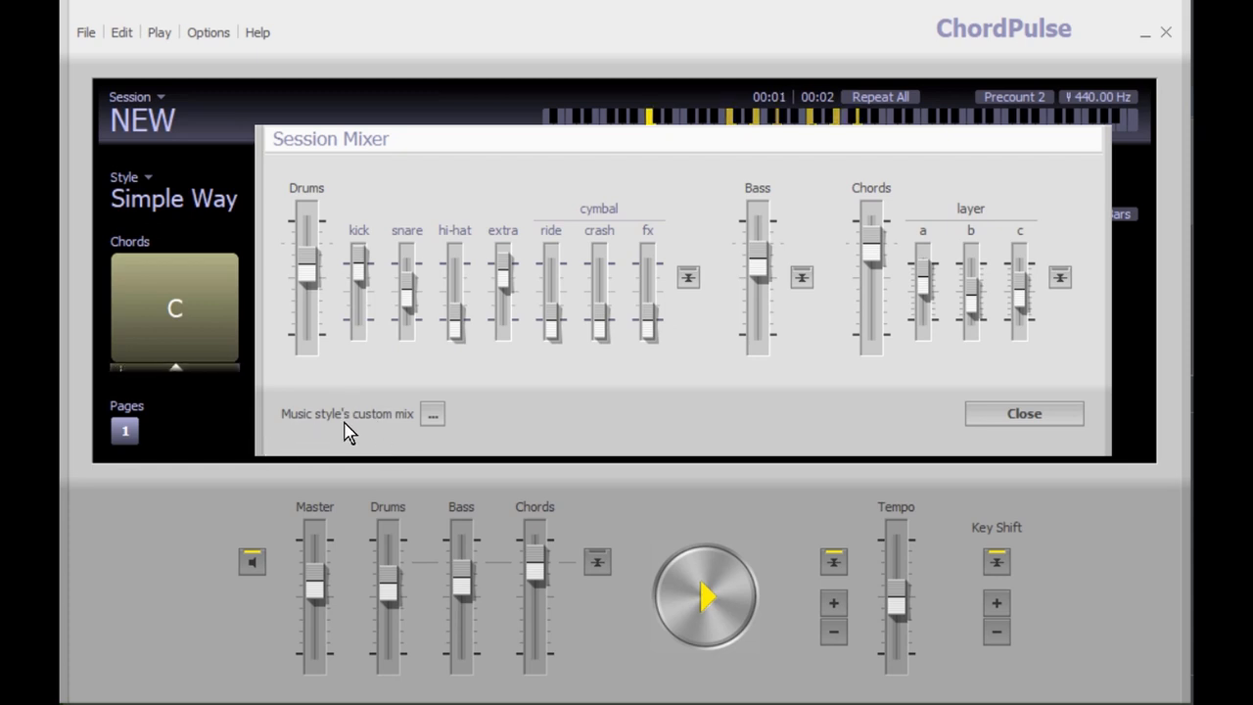
{"action": "left_click", "coordinate": [432, 413]}
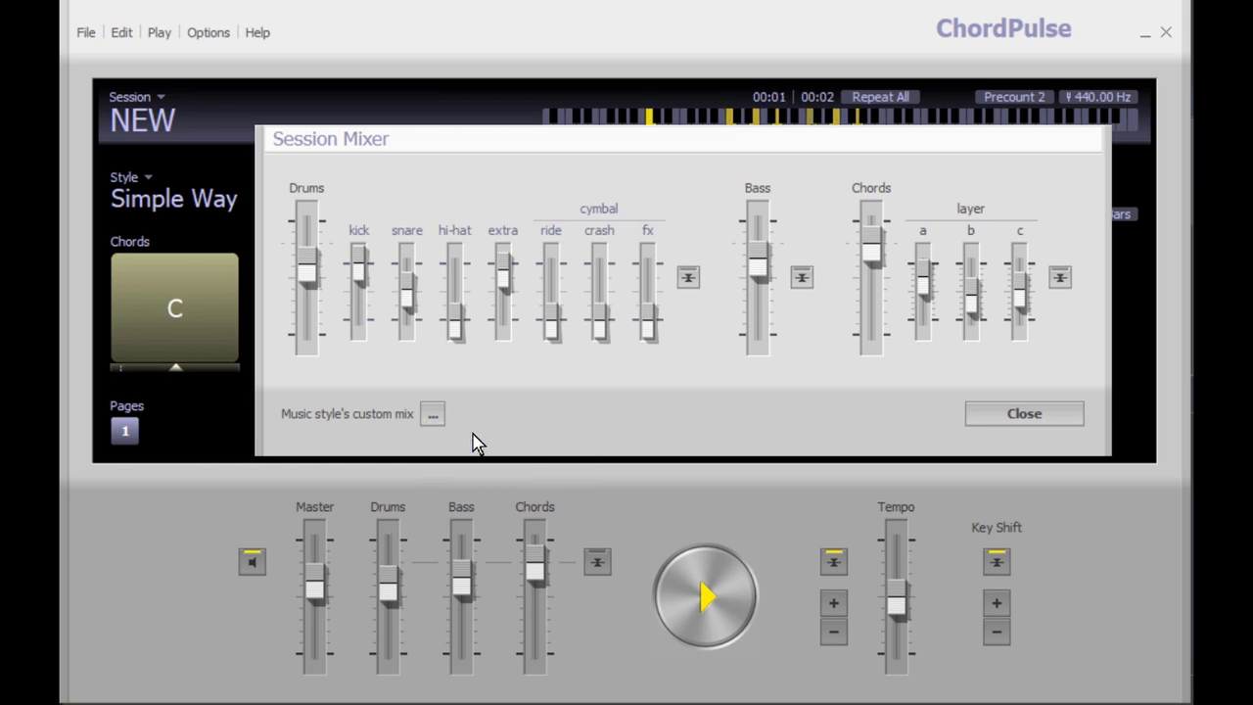
{"action": "mouse_move", "coordinate": [434, 436]}
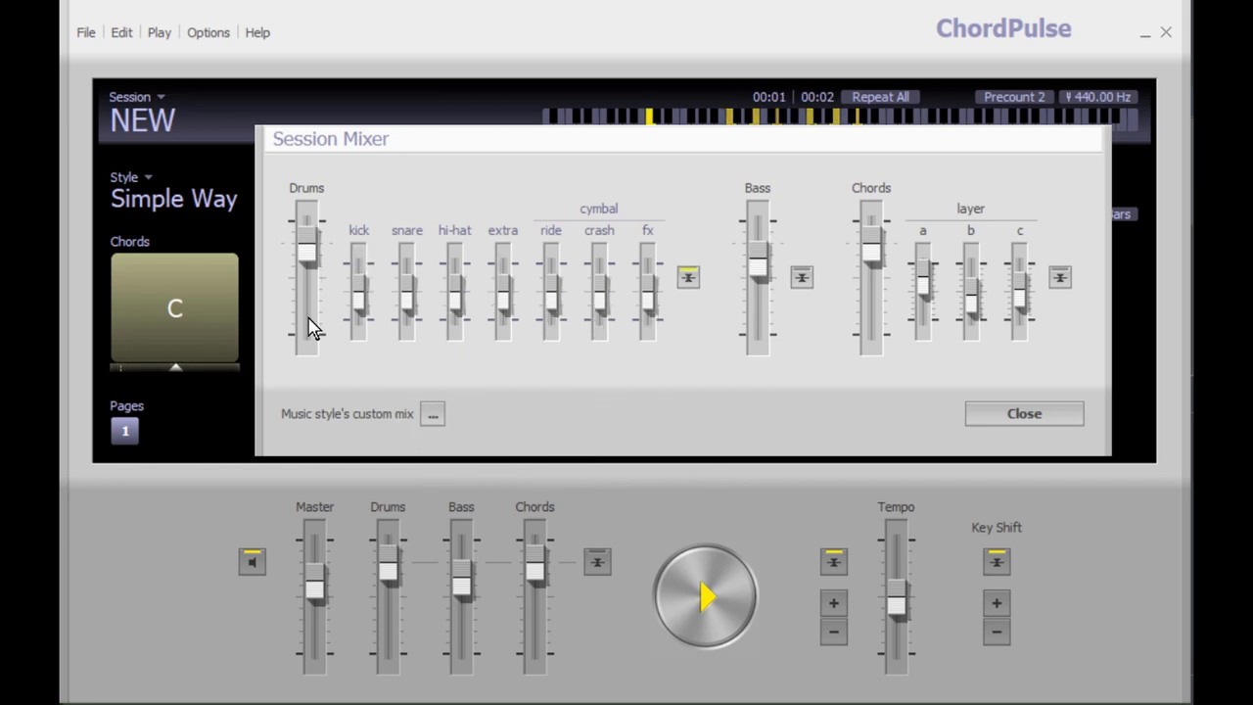
{"action": "left_click", "coordinate": [432, 413]}
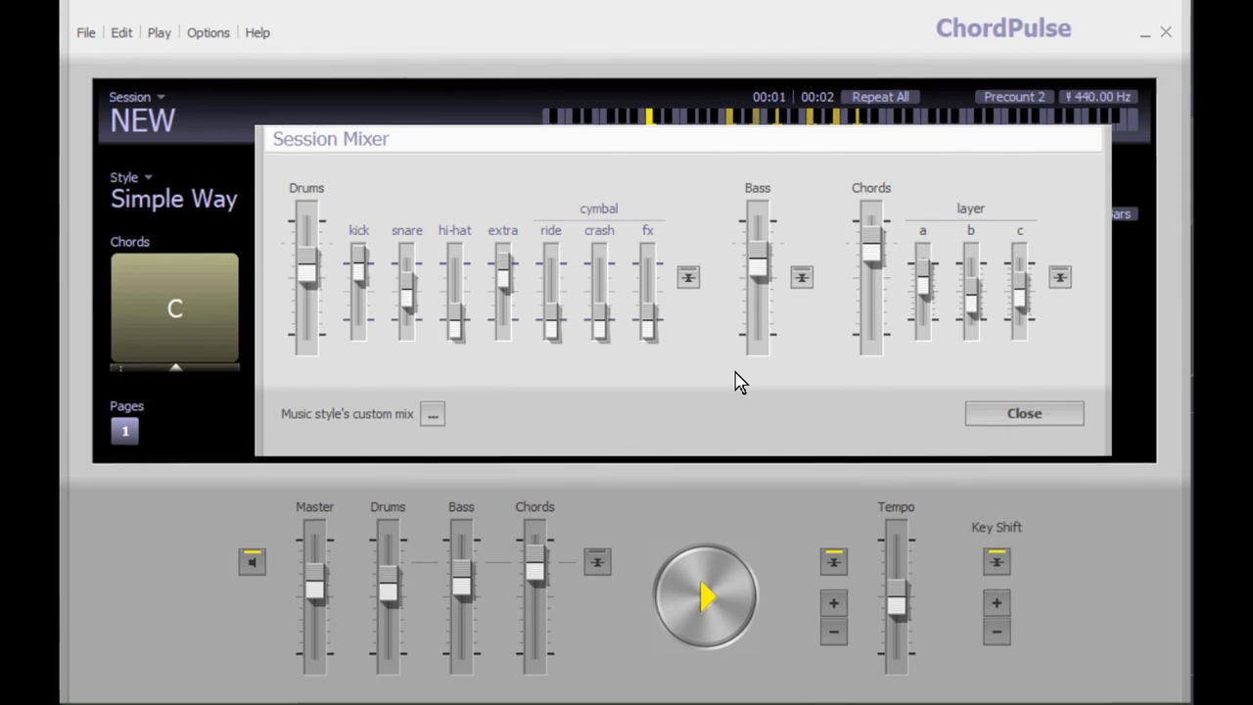
{"action": "left_click", "coordinate": [85, 33]}
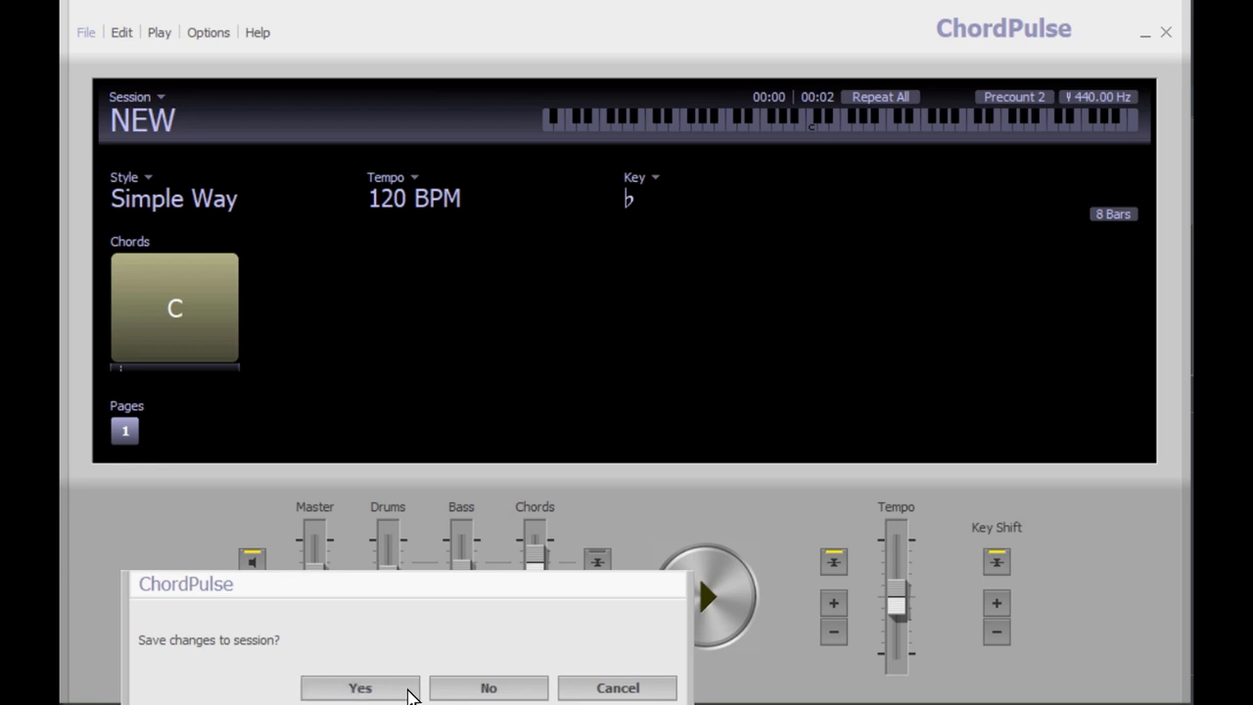
Answer the save prompt to reopen Whenever Eye and page through A and E, back to 0
{"action": "left_click", "coordinate": [488, 687]}
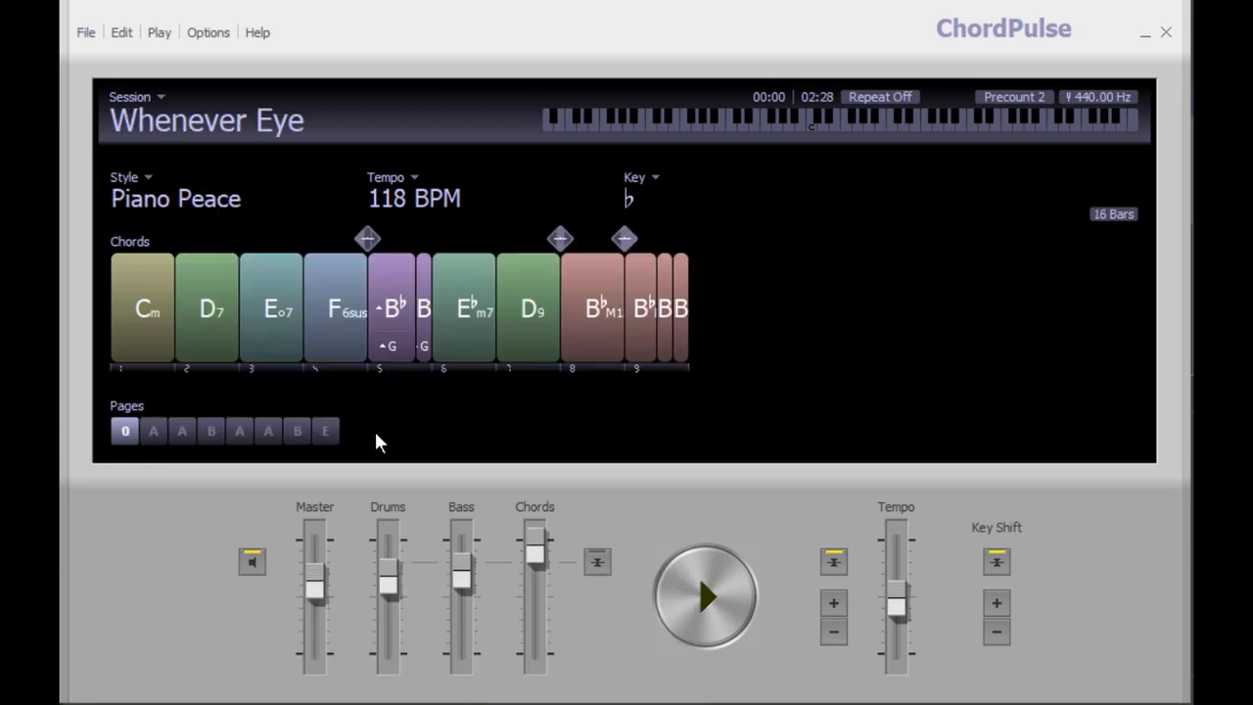
{"action": "left_click", "coordinate": [182, 431]}
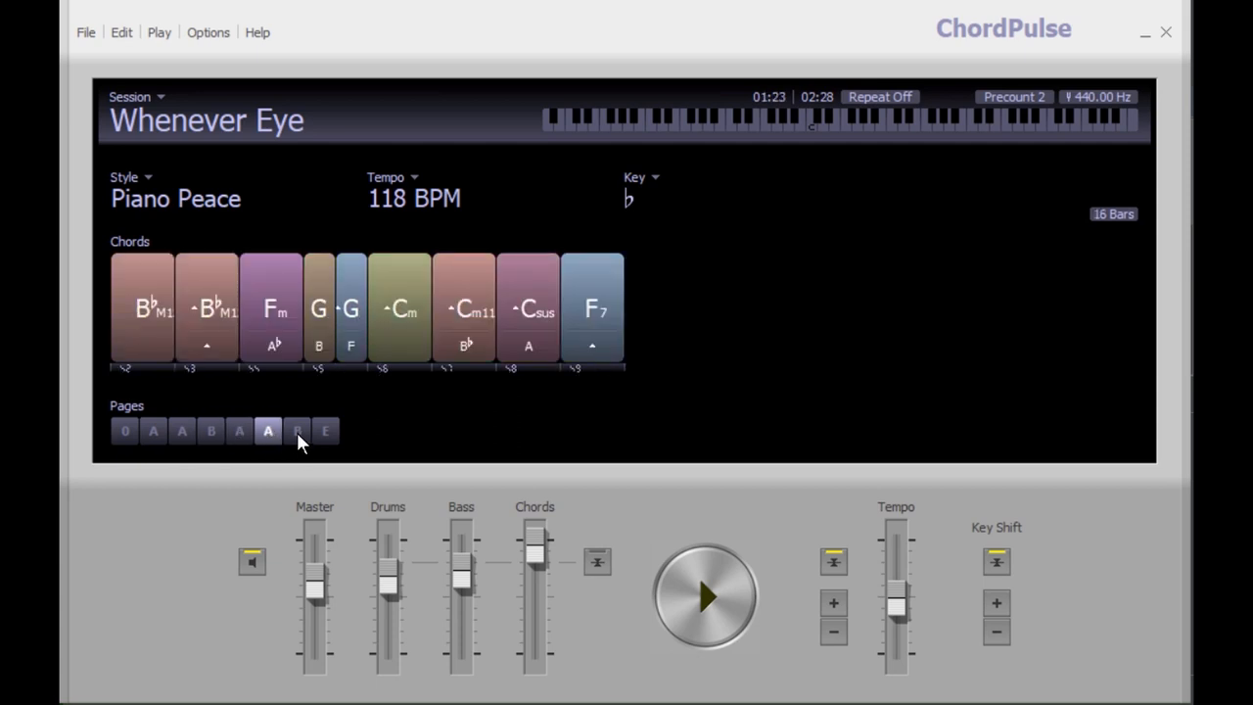
{"action": "left_click", "coordinate": [325, 431]}
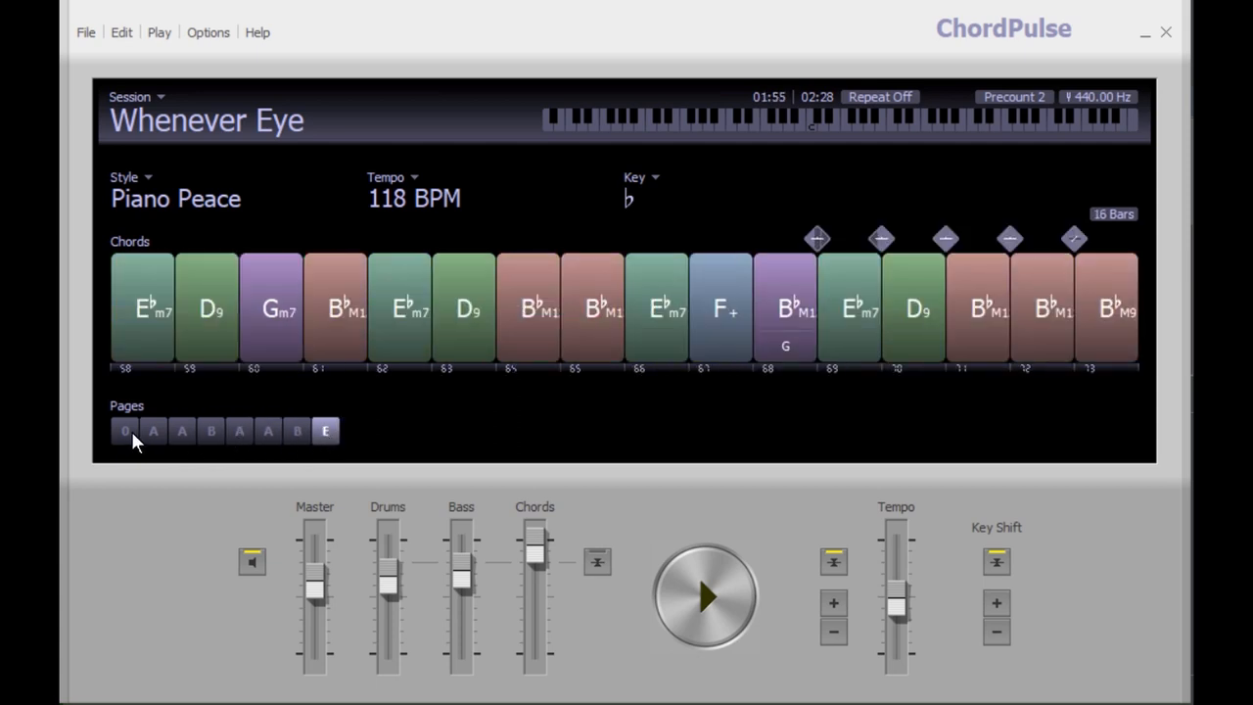
{"action": "left_click", "coordinate": [125, 430]}
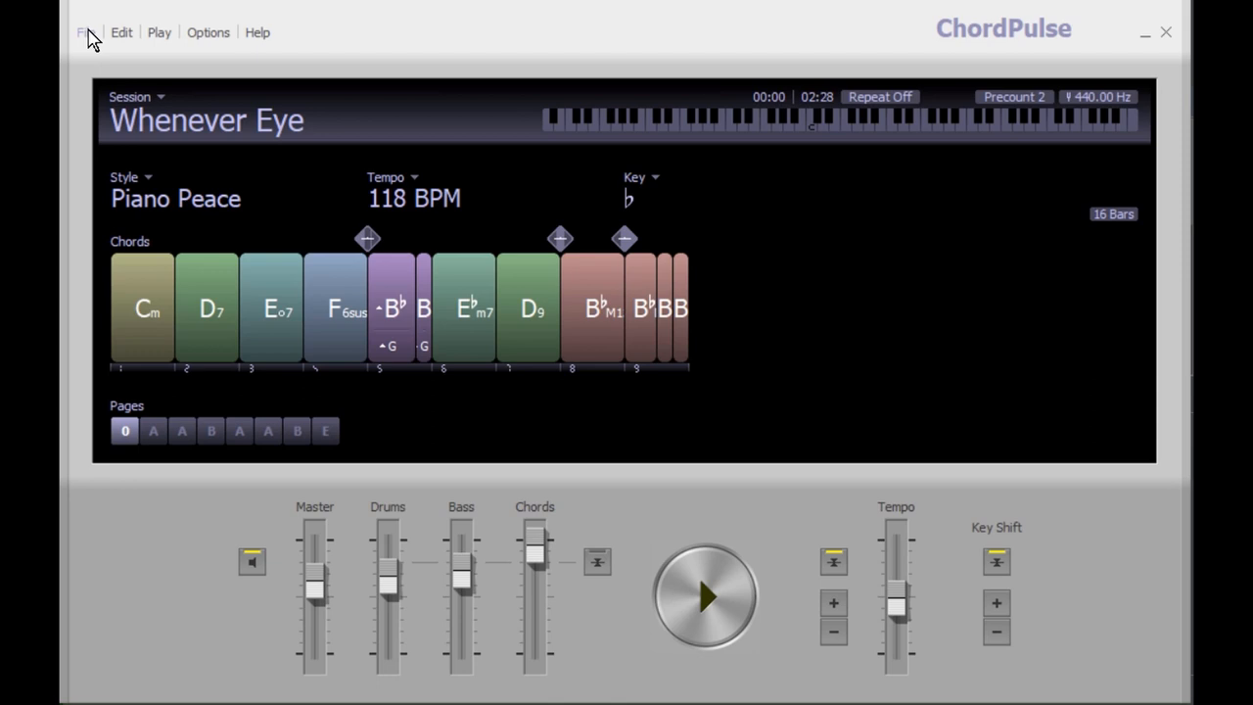
{"action": "left_click", "coordinate": [84, 32]}
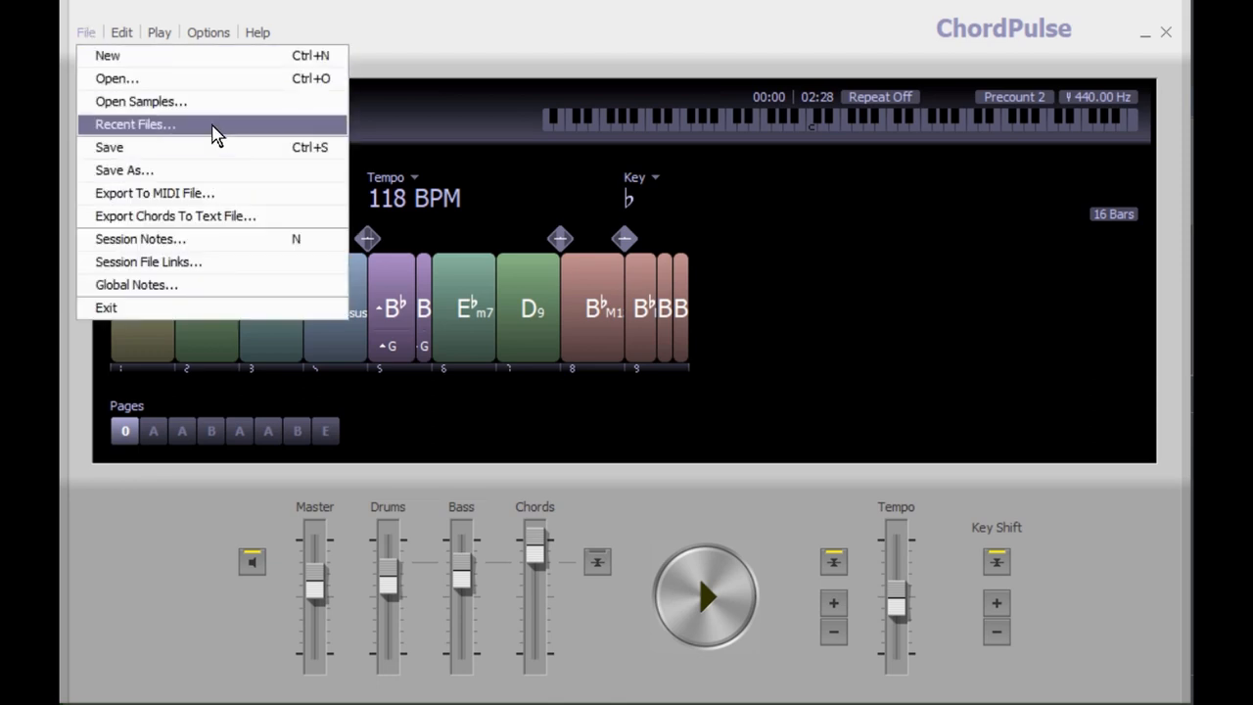
{"action": "mouse_move", "coordinate": [135, 169]}
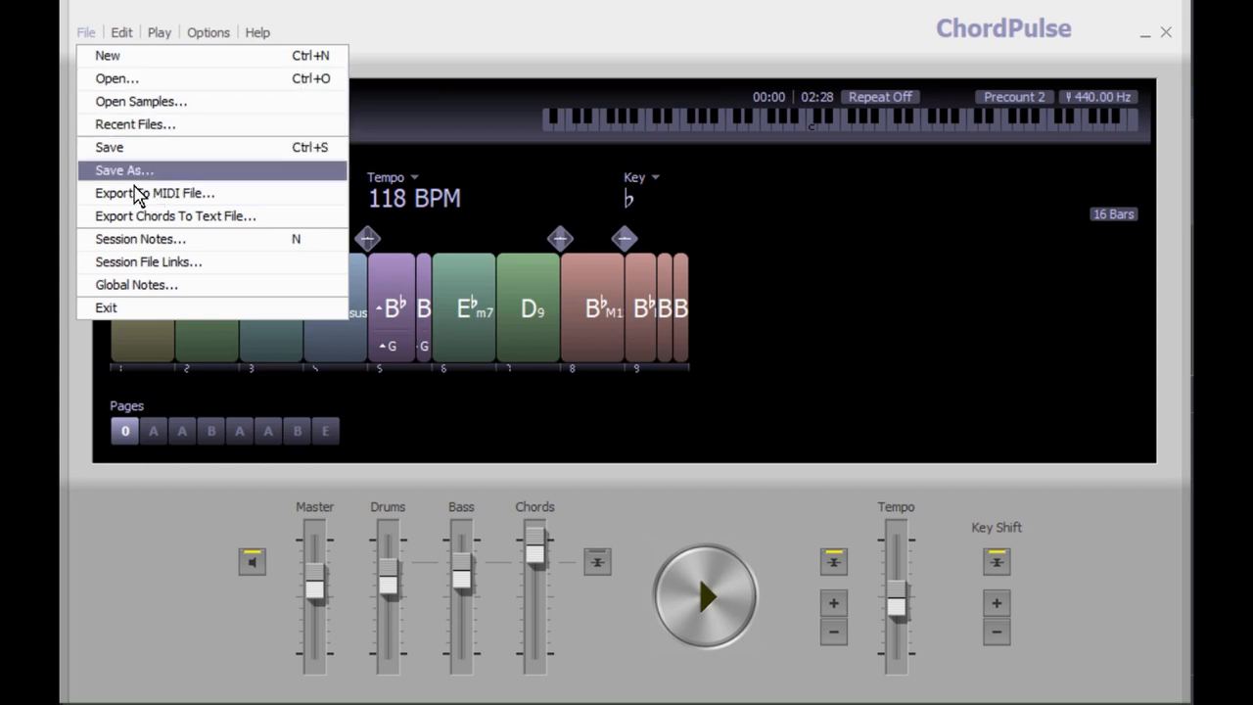
Export the session's chords as Whenever Eye.txt on the Desktop
{"action": "left_click", "coordinate": [174, 215]}
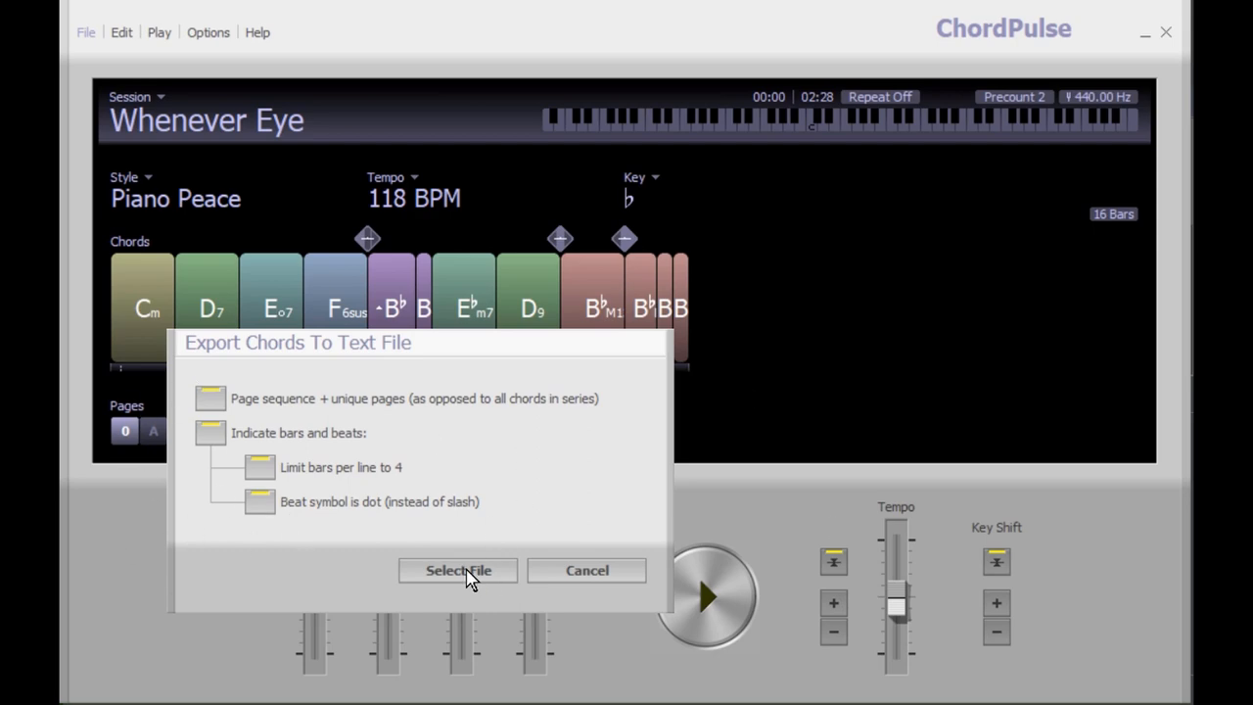
{"action": "left_click", "coordinate": [458, 570]}
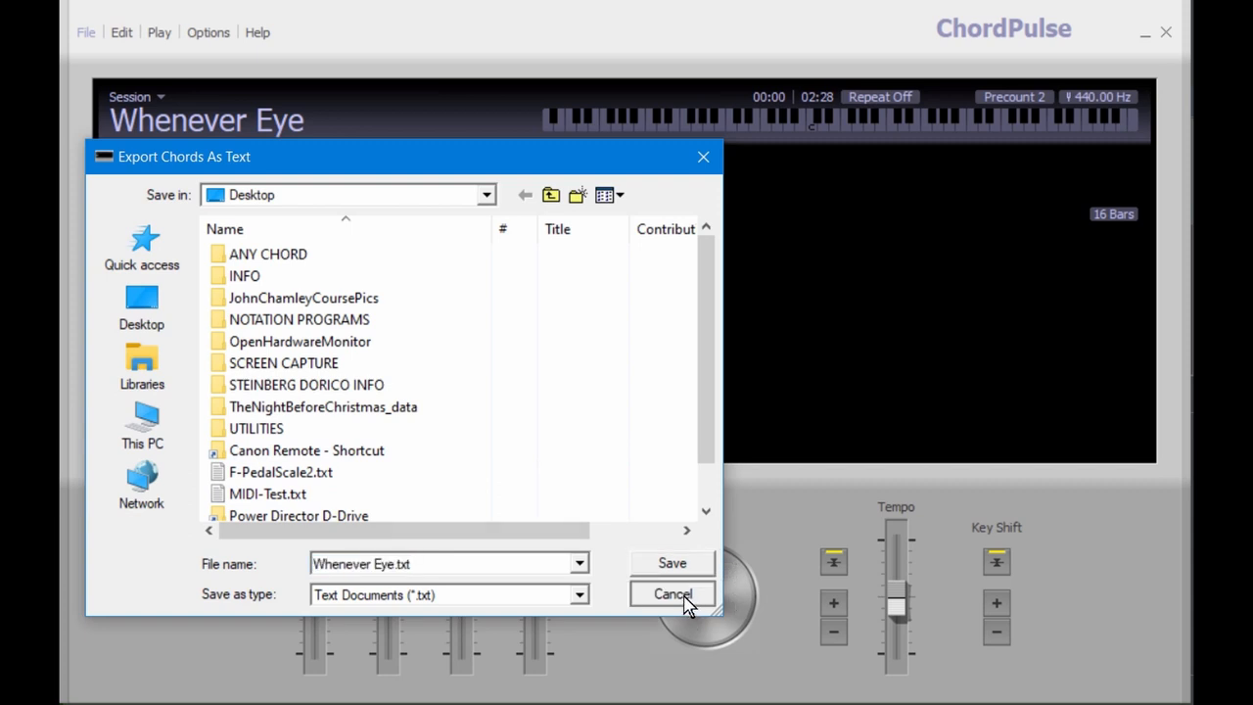
{"action": "left_click", "coordinate": [671, 595]}
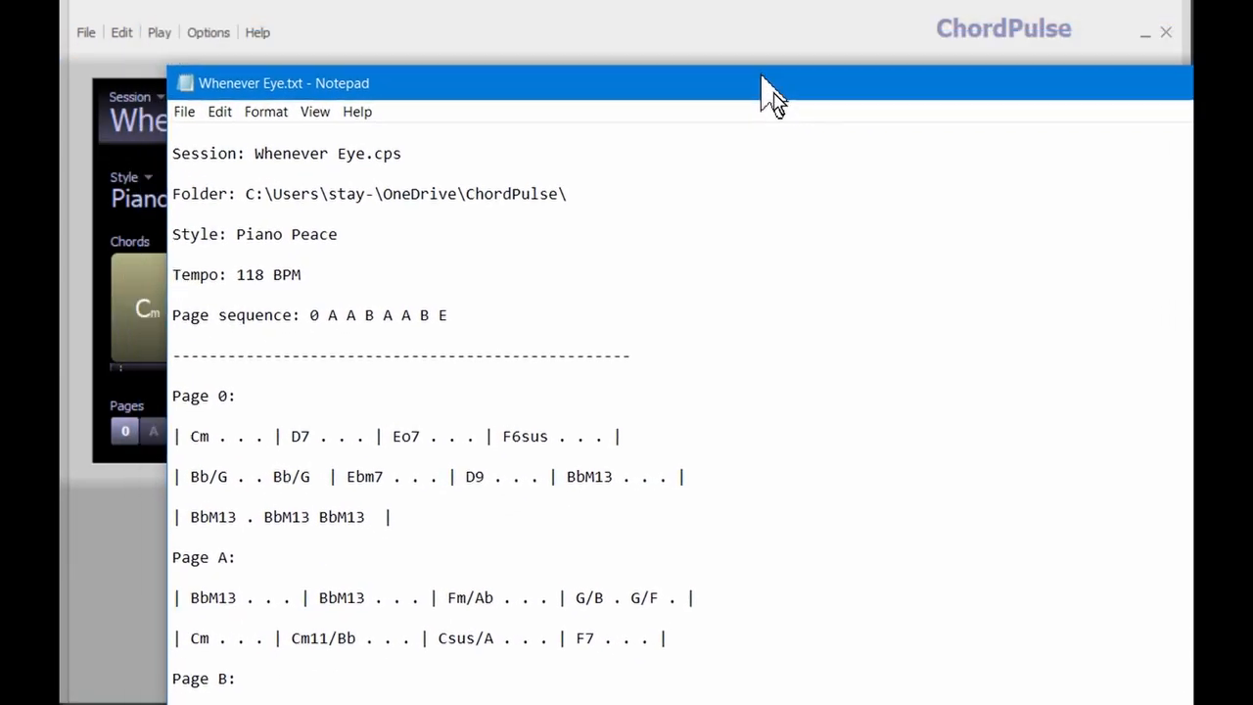
Reposition the Notepad window and add an 'Add words' line under the first Page 0 chord line
{"action": "left_click_drag", "start_coordinate": [773, 83], "coordinate": [651, 28]}
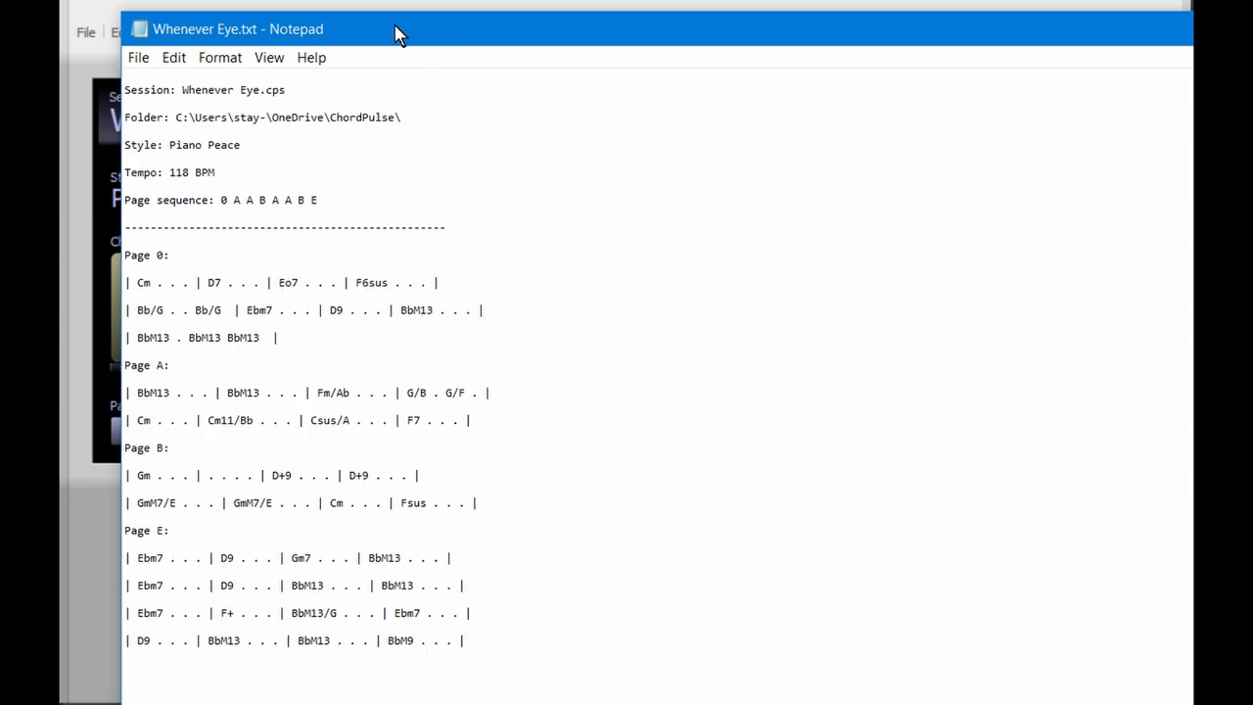
{"action": "left_click_drag", "start_coordinate": [396, 28], "coordinate": [713, 53]}
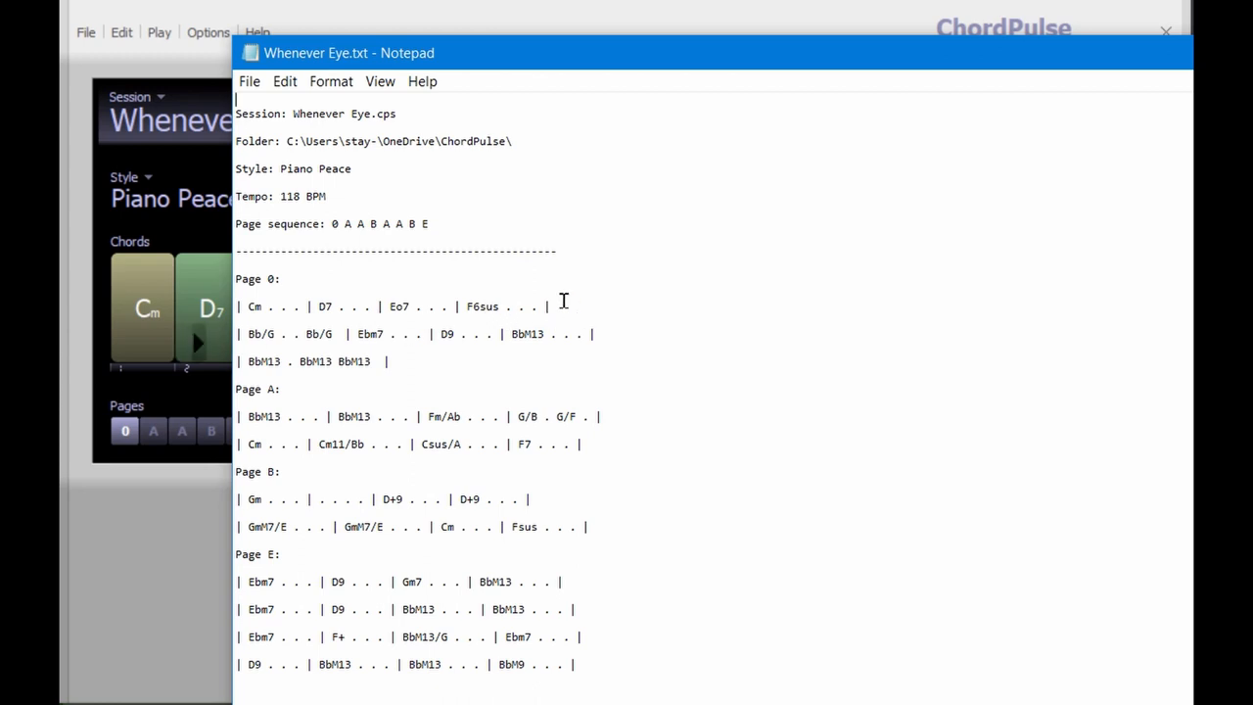
{"action": "key", "text": "enter"}
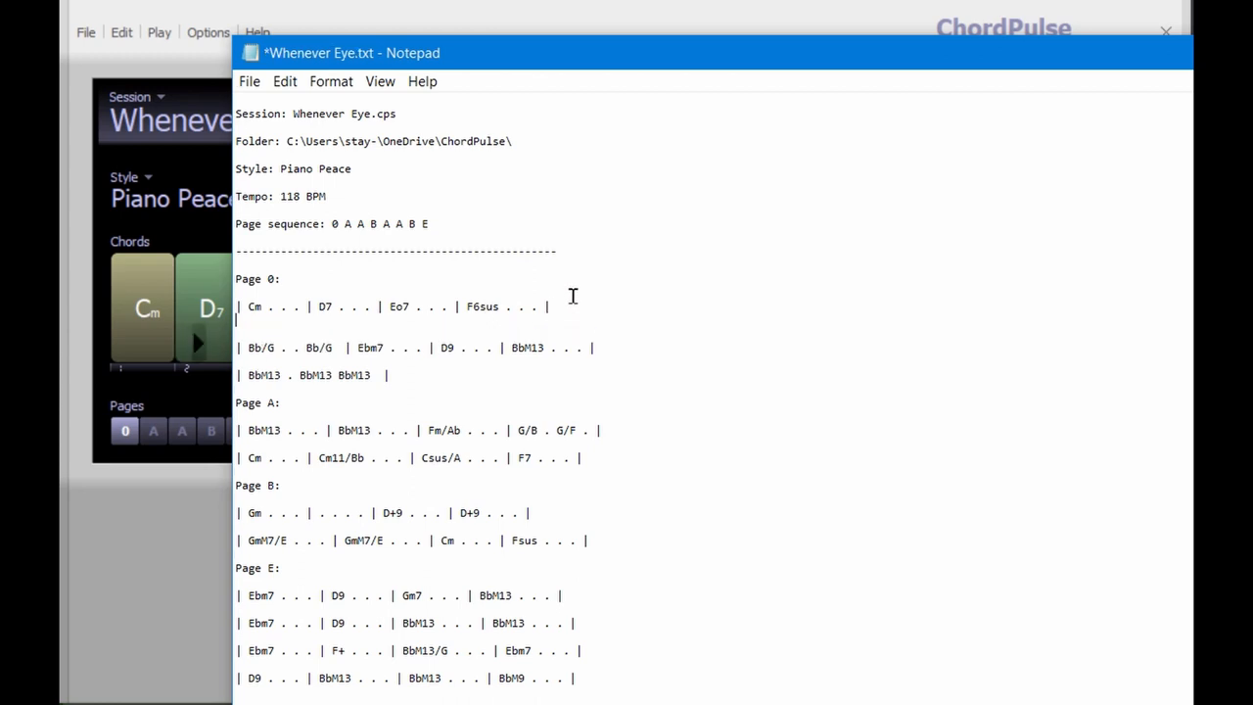
{"action": "type", "text": "Add words"}
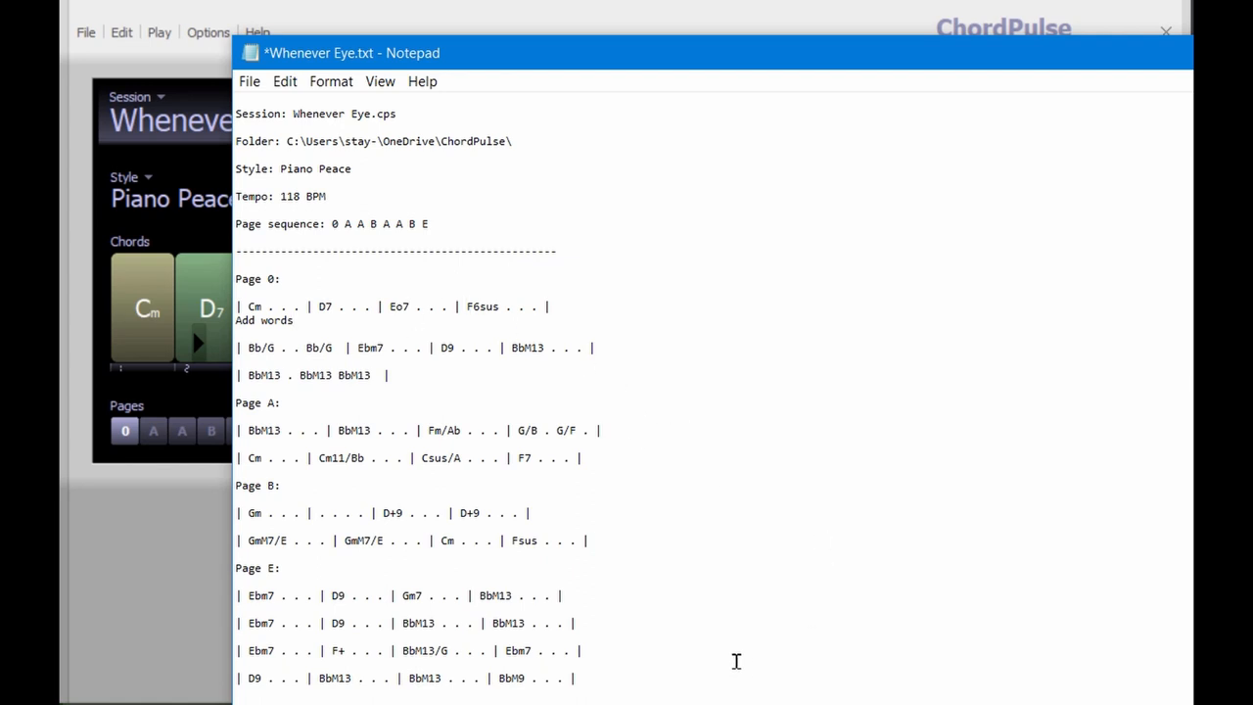
{"action": "left_click", "coordinate": [294, 320]}
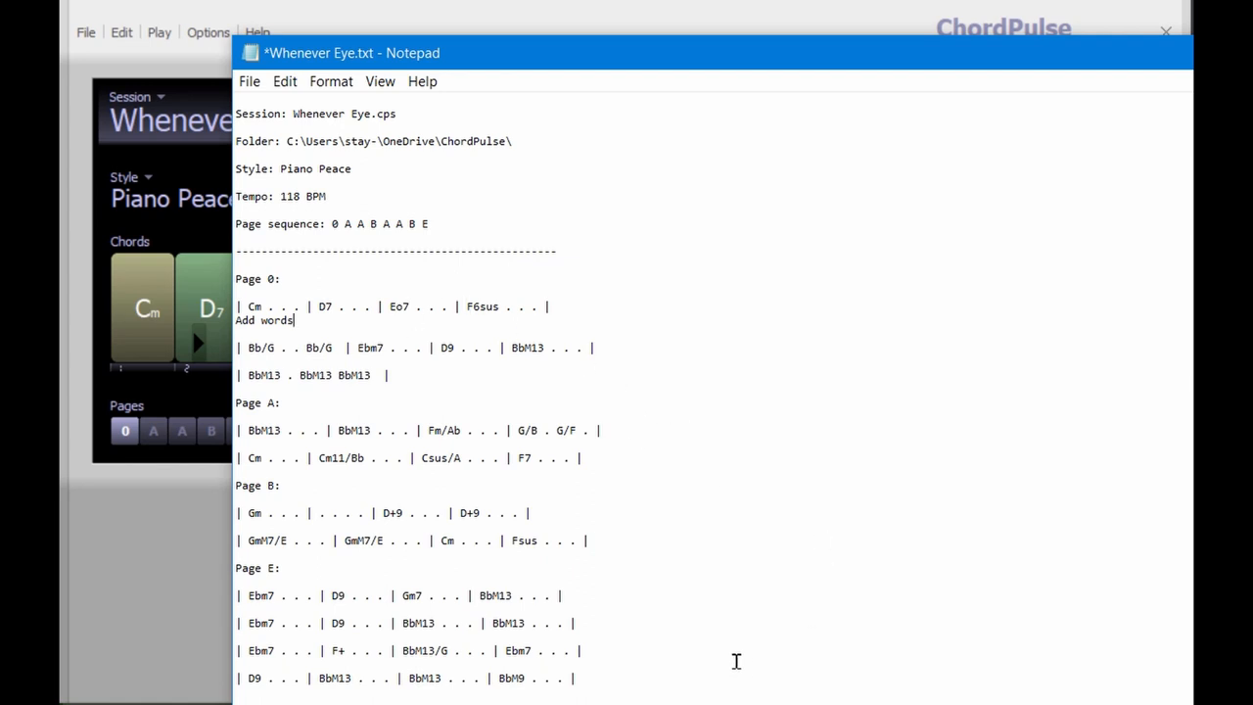
{"action": "mouse_move", "coordinate": [891, 559]}
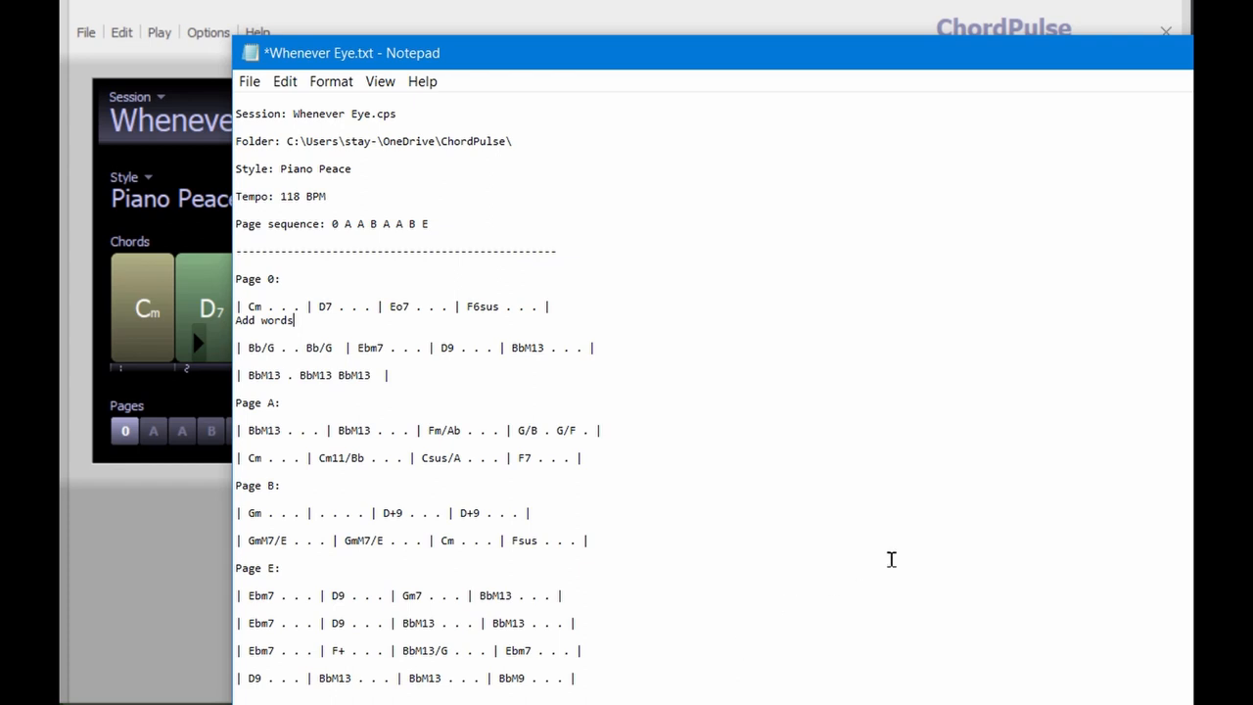
{"action": "mouse_move", "coordinate": [748, 559]}
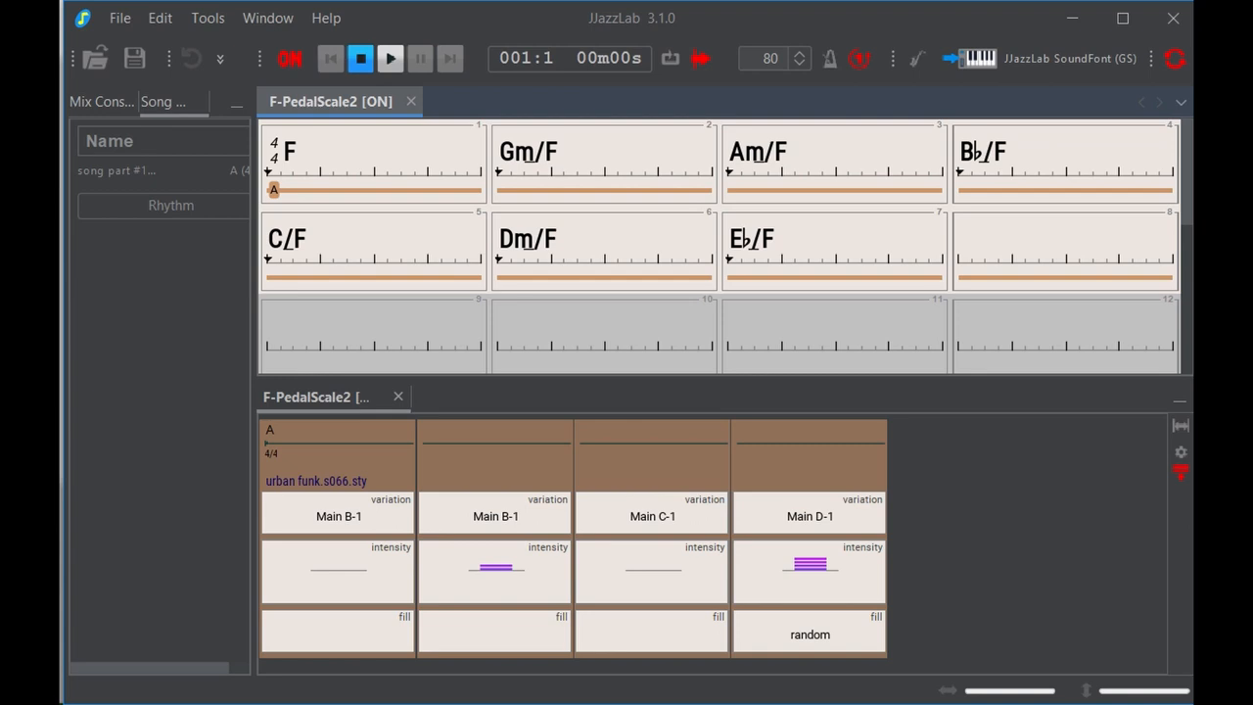
{"action": "mouse_move", "coordinate": [607, 441]}
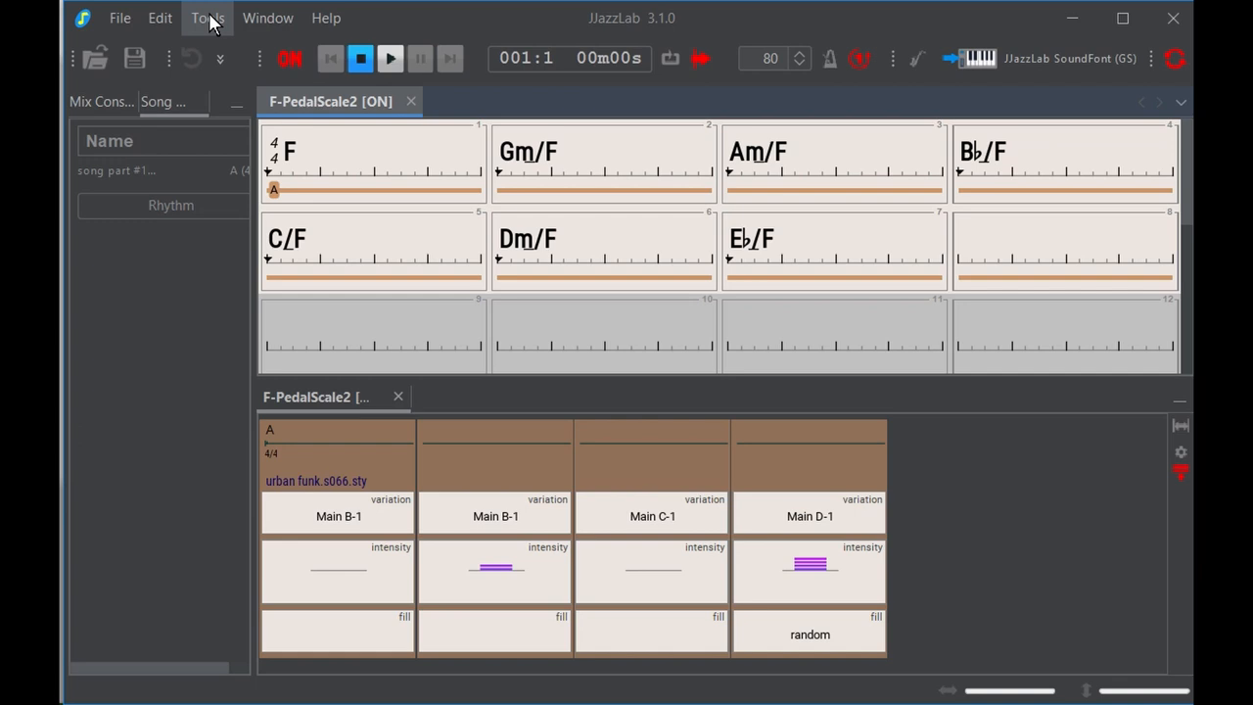
Start the extended style creation wizard, advance to the base Yamaha style step, and browse the styles
{"action": "left_click", "coordinate": [206, 18]}
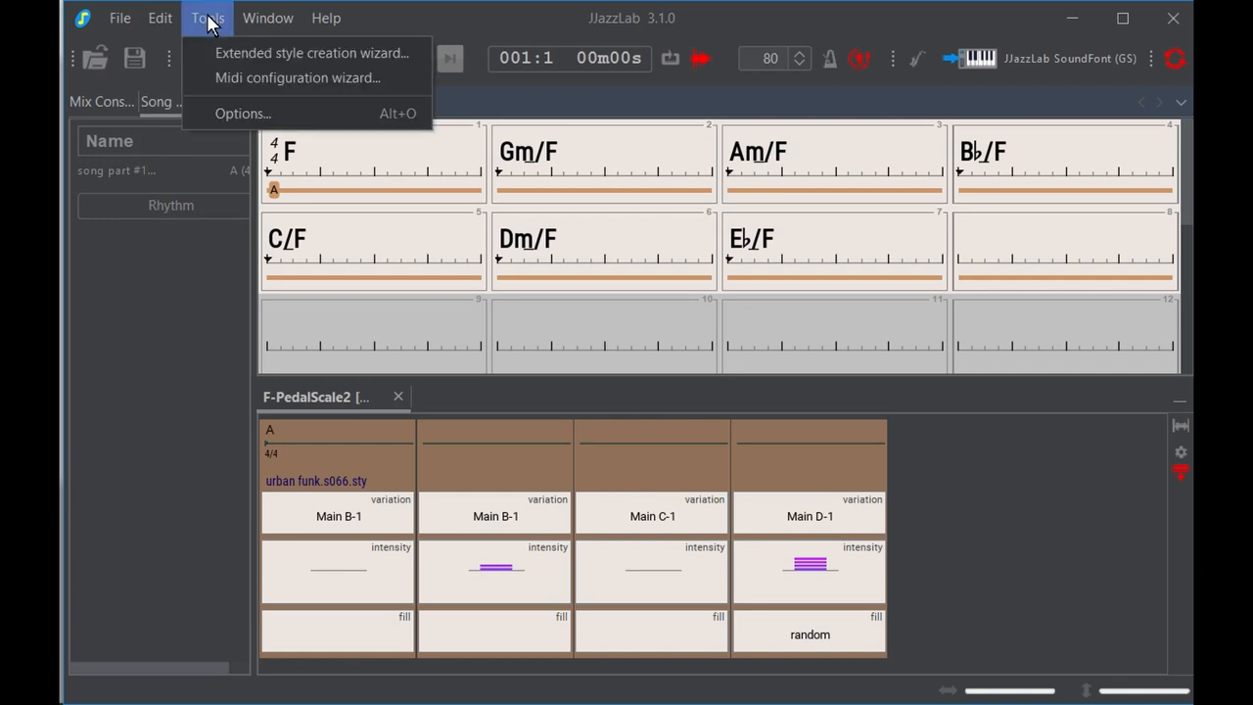
{"action": "mouse_move", "coordinate": [207, 21]}
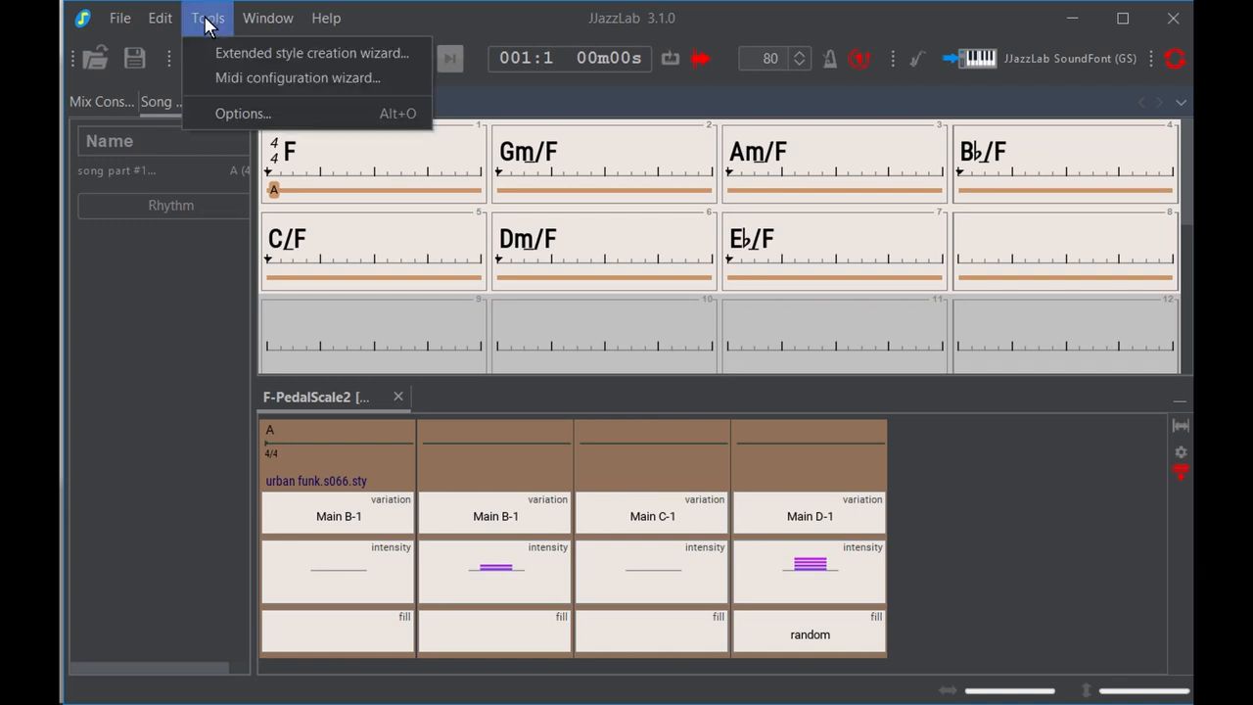
{"action": "left_click", "coordinate": [312, 53]}
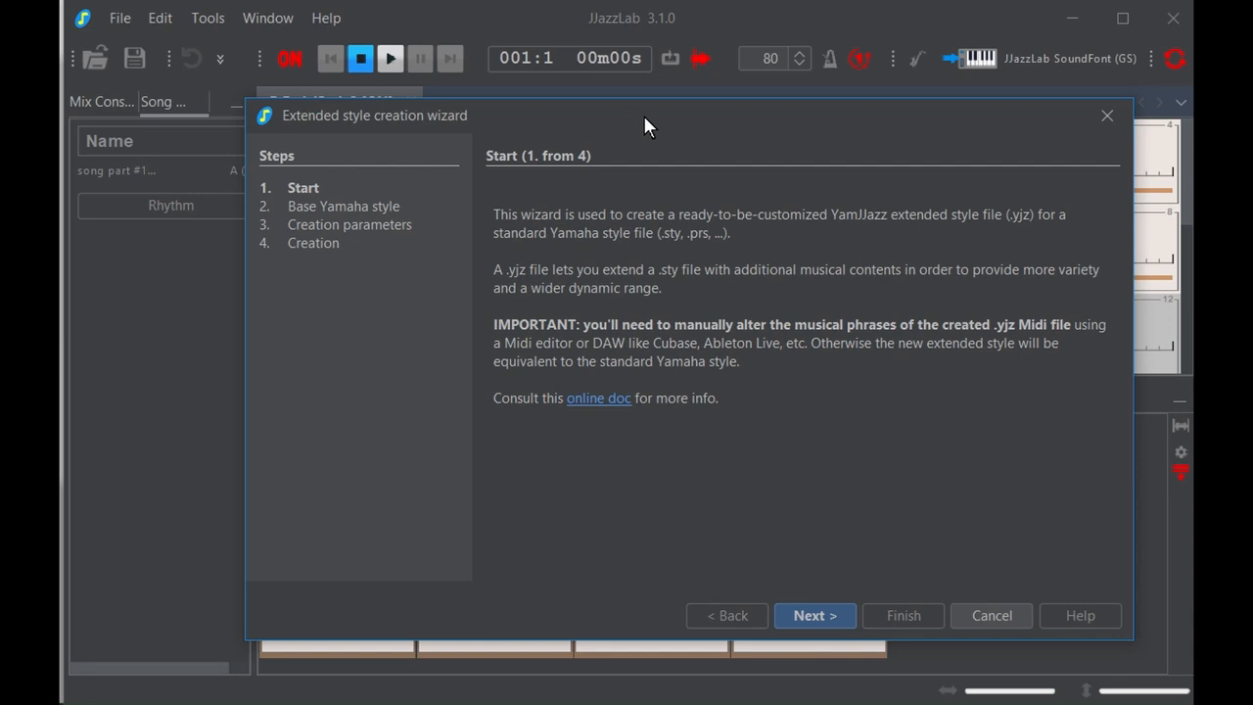
{"action": "left_click", "coordinate": [814, 614]}
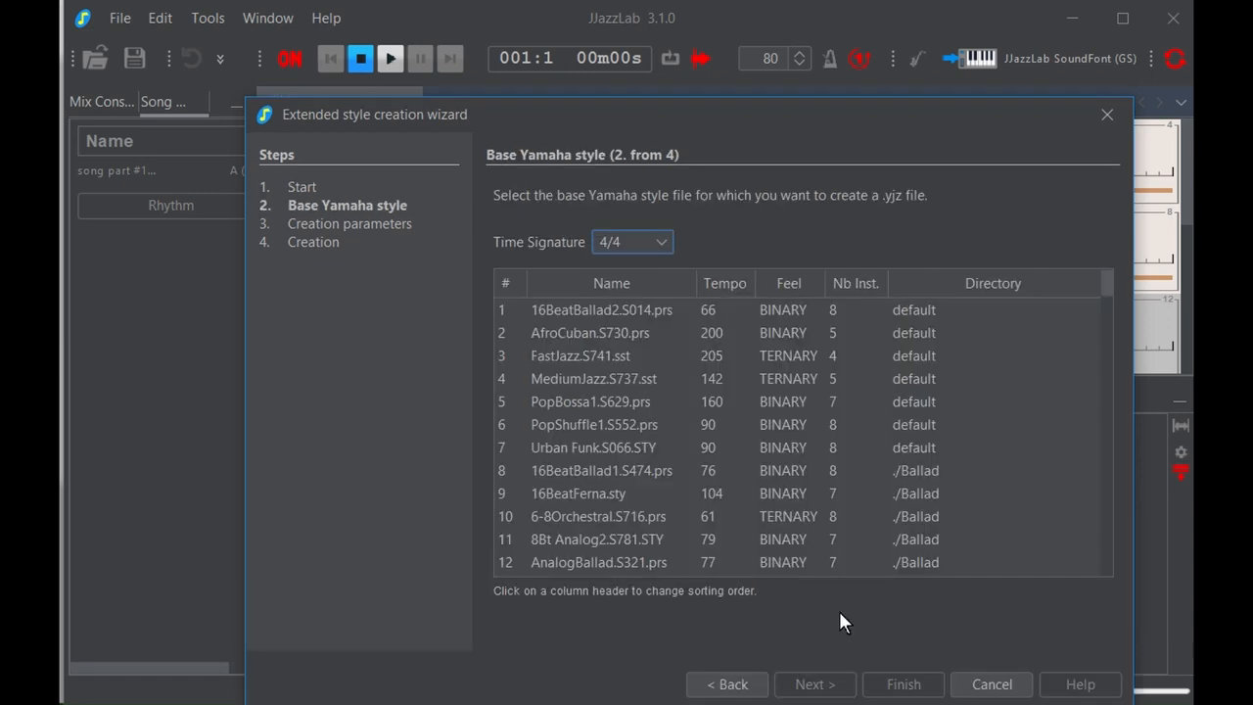
{"action": "mouse_move", "coordinate": [590, 430]}
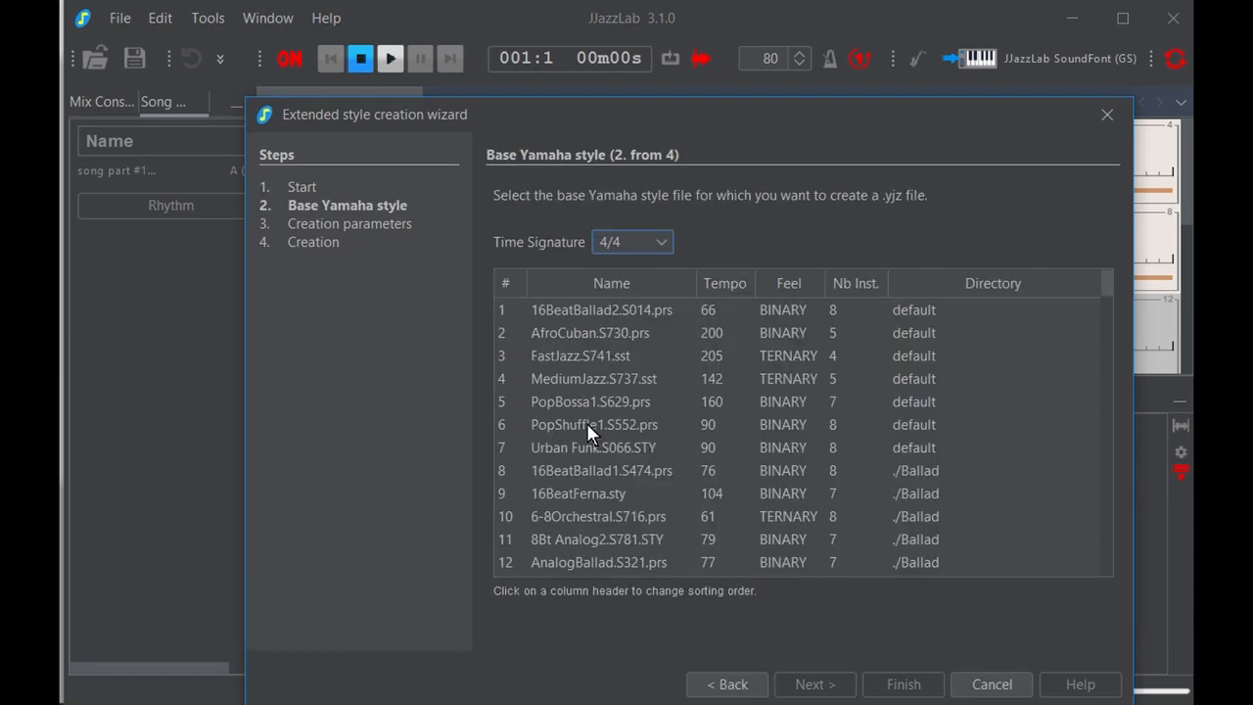
{"action": "scroll", "scroll_direction": "down", "scroll_amount": 3}
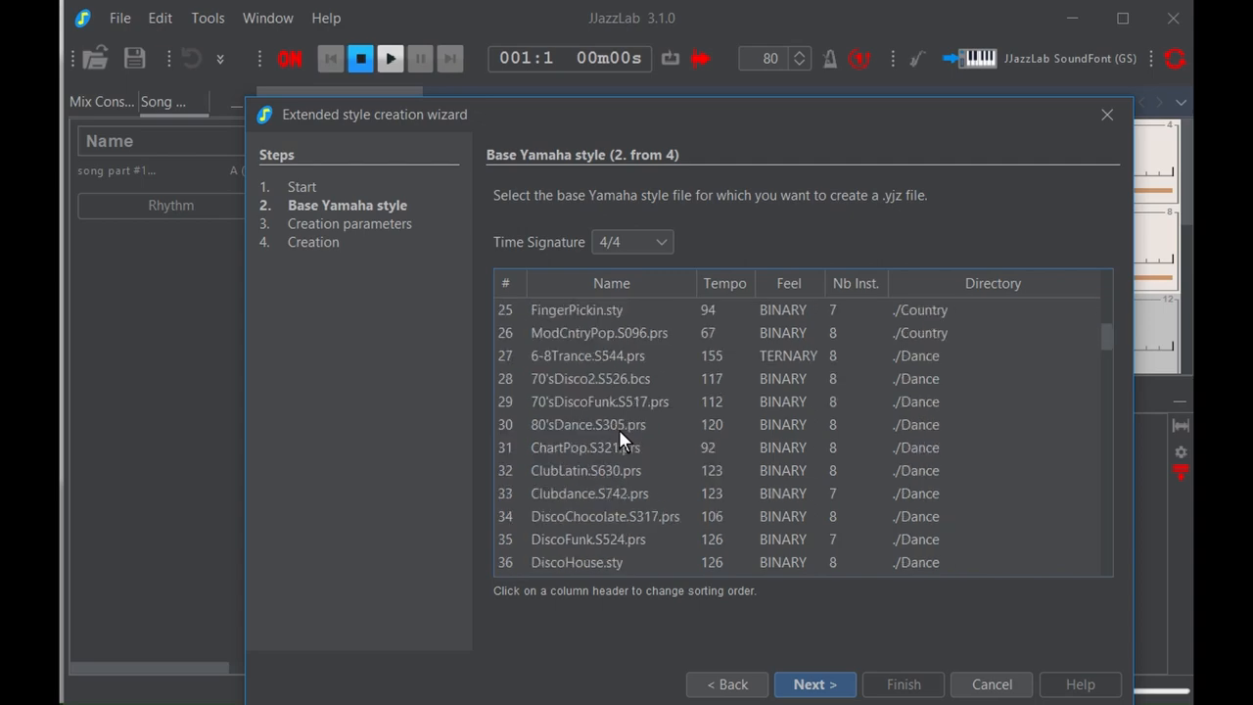
{"action": "scroll", "scroll_direction": "down", "scroll_amount": 3}
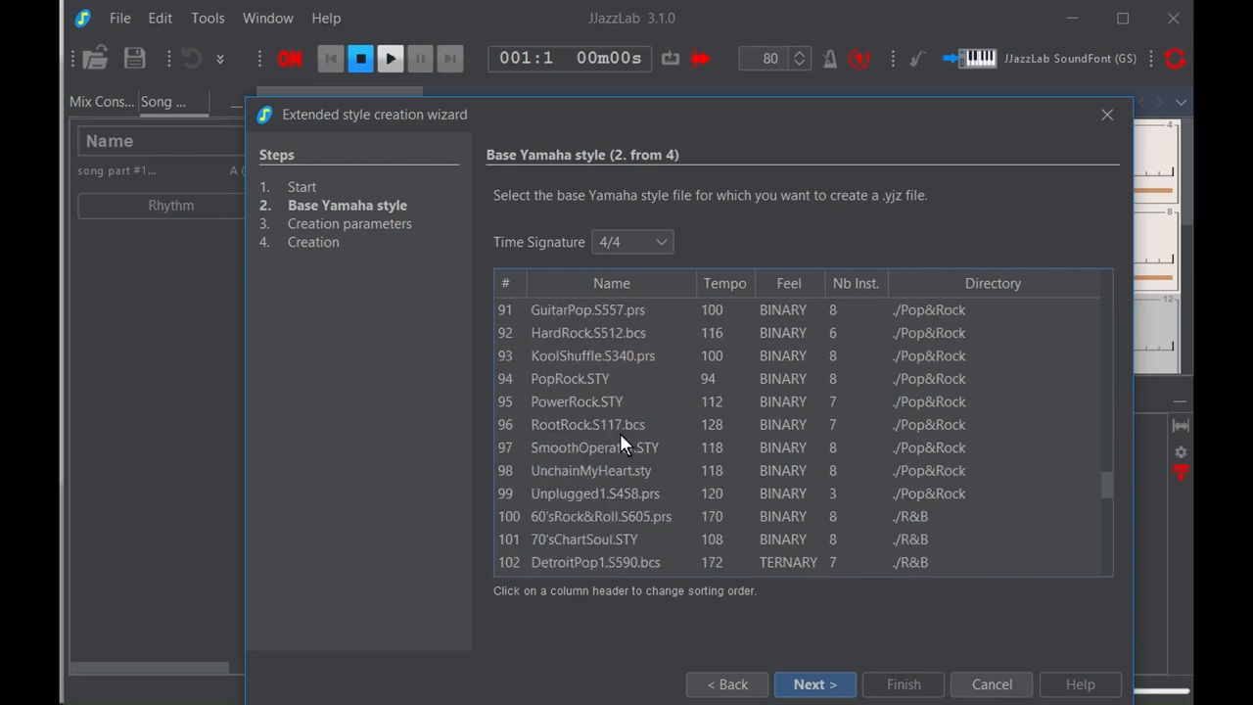
{"action": "scroll", "scroll_direction": "down", "scroll_amount": 3}
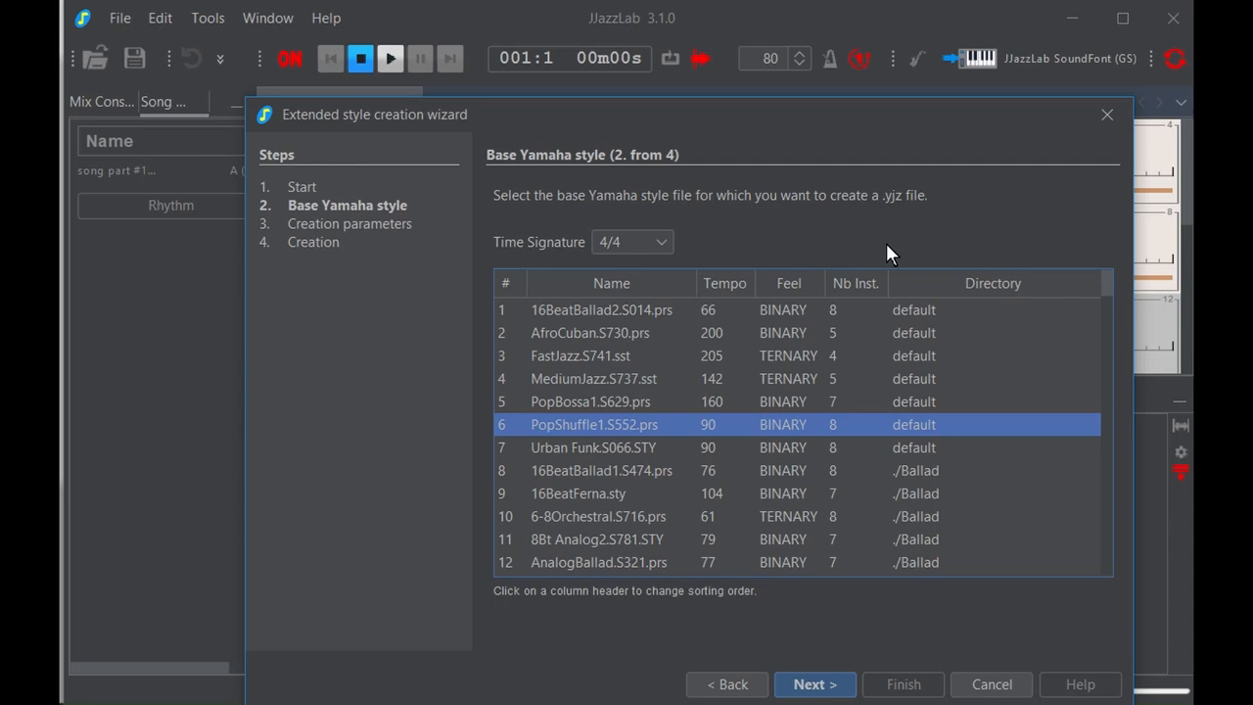
{"action": "mouse_move", "coordinate": [788, 425]}
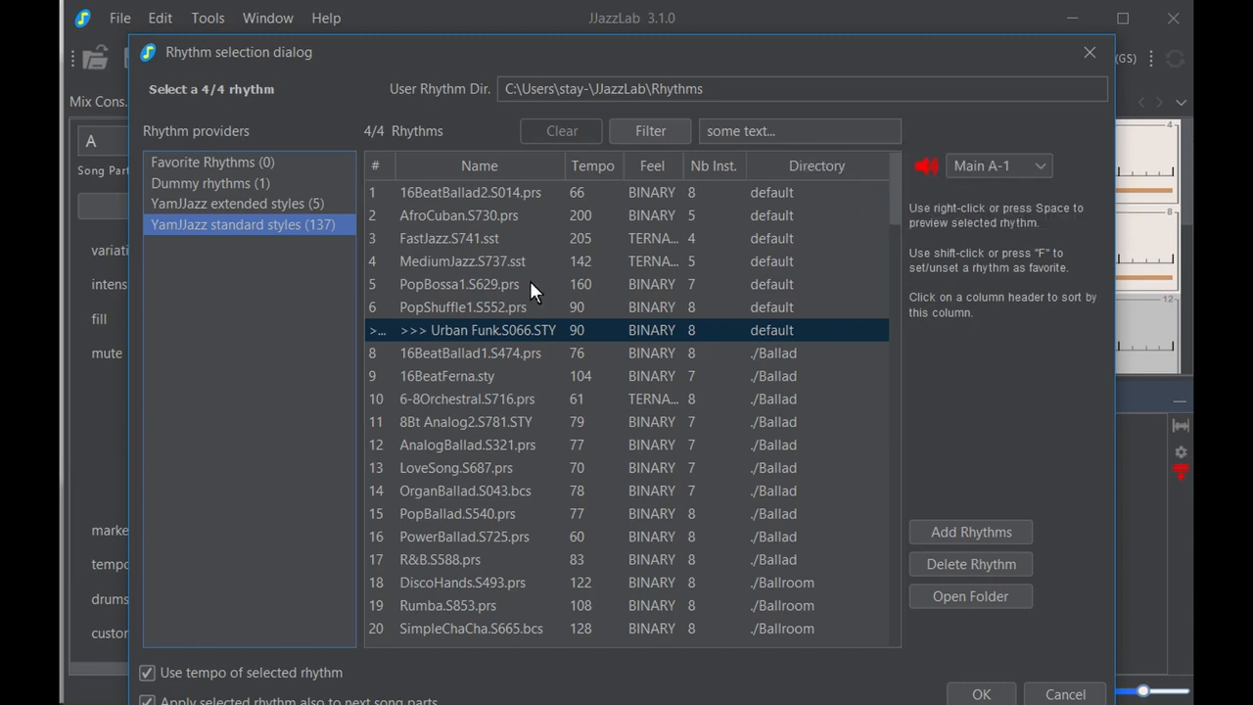
Sort rhythms by tempo and apply 6-8Orchestral.S716.prs to F-PedalScale2 at tempo 61
{"action": "left_click", "coordinate": [462, 306]}
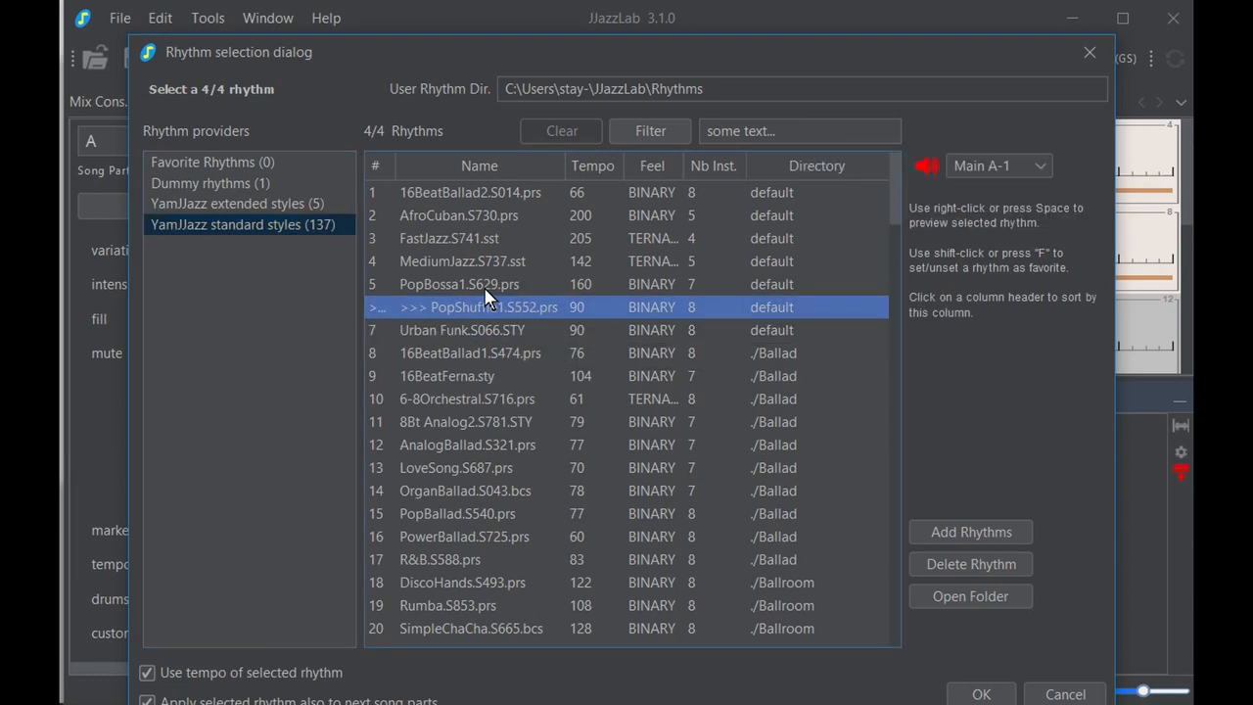
{"action": "left_click", "coordinate": [478, 283]}
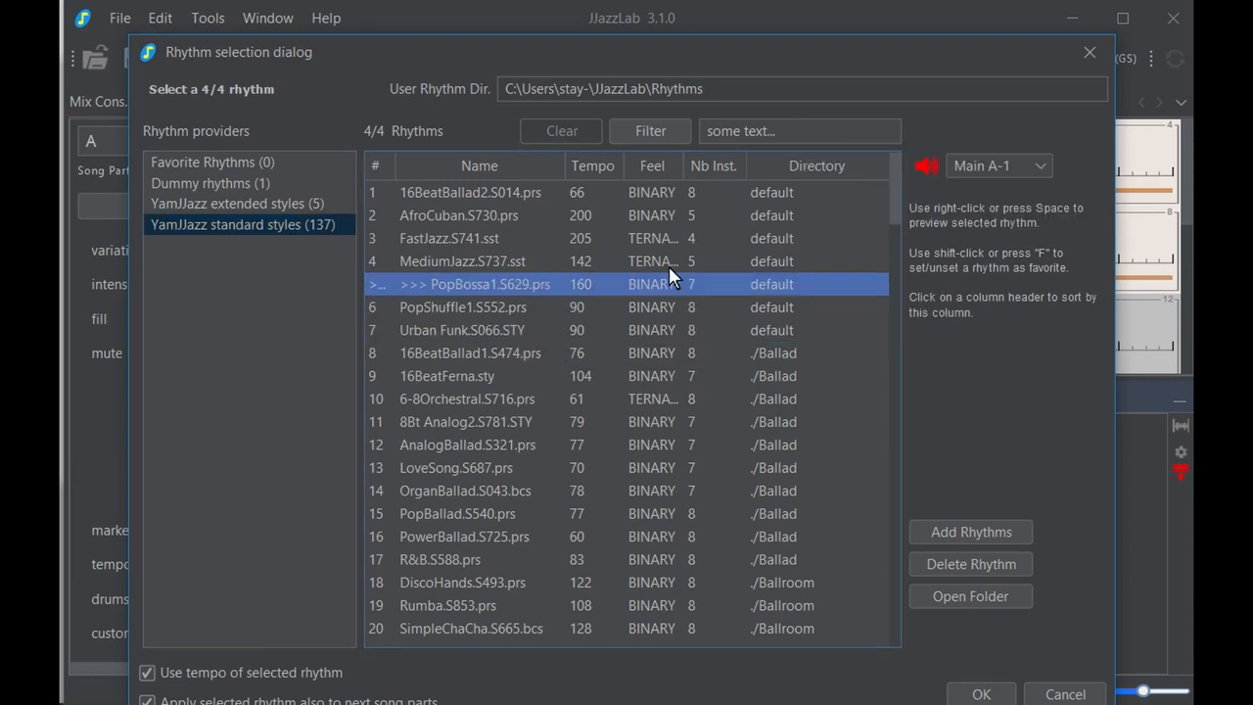
{"action": "mouse_move", "coordinate": [601, 165]}
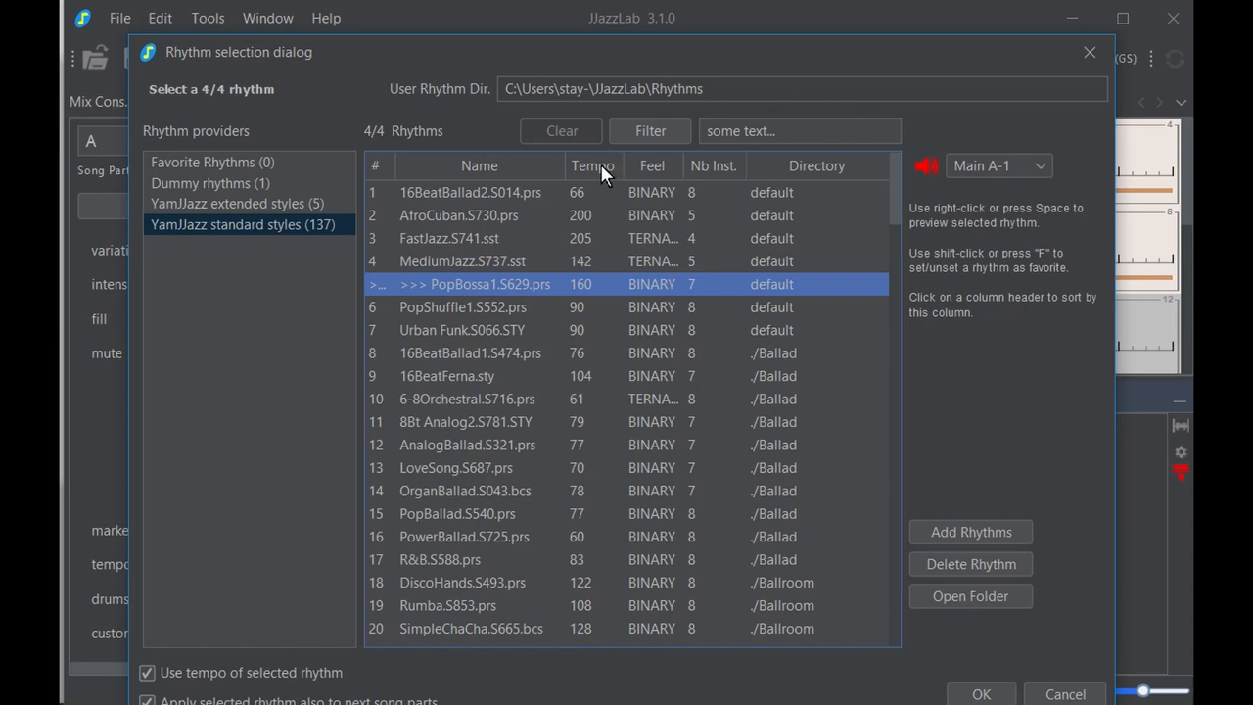
{"action": "left_click", "coordinate": [591, 166]}
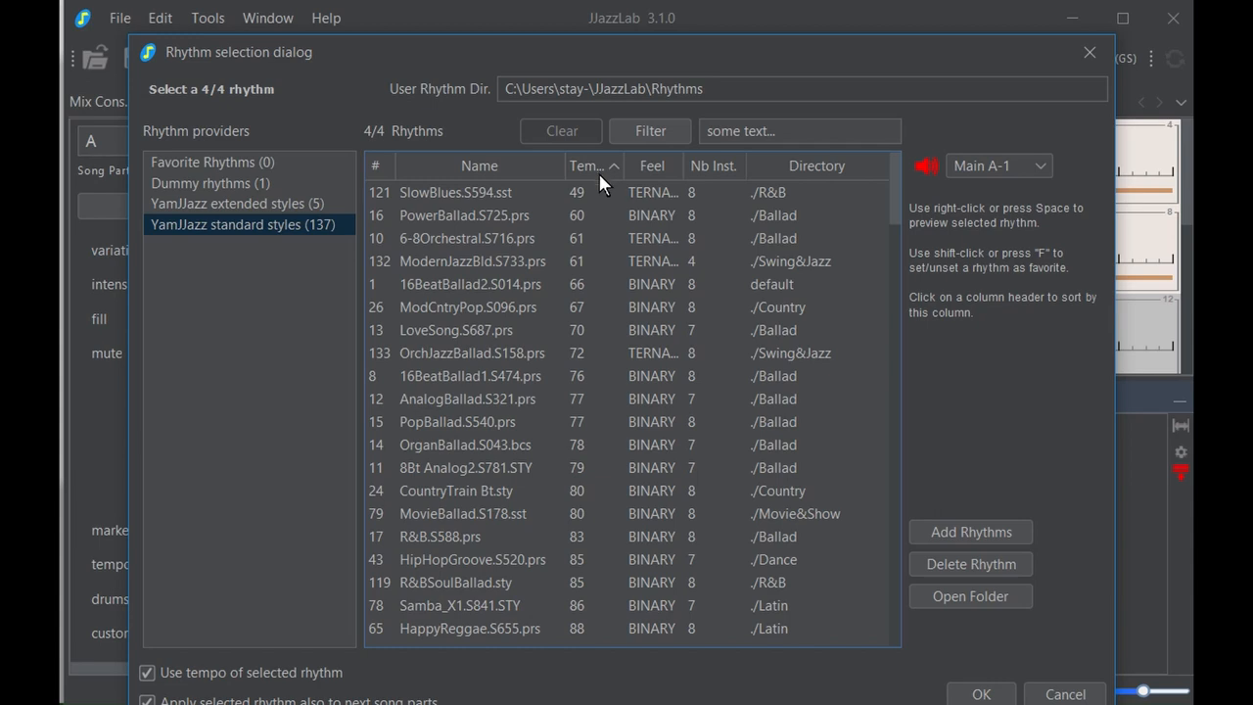
{"action": "mouse_move", "coordinate": [604, 225]}
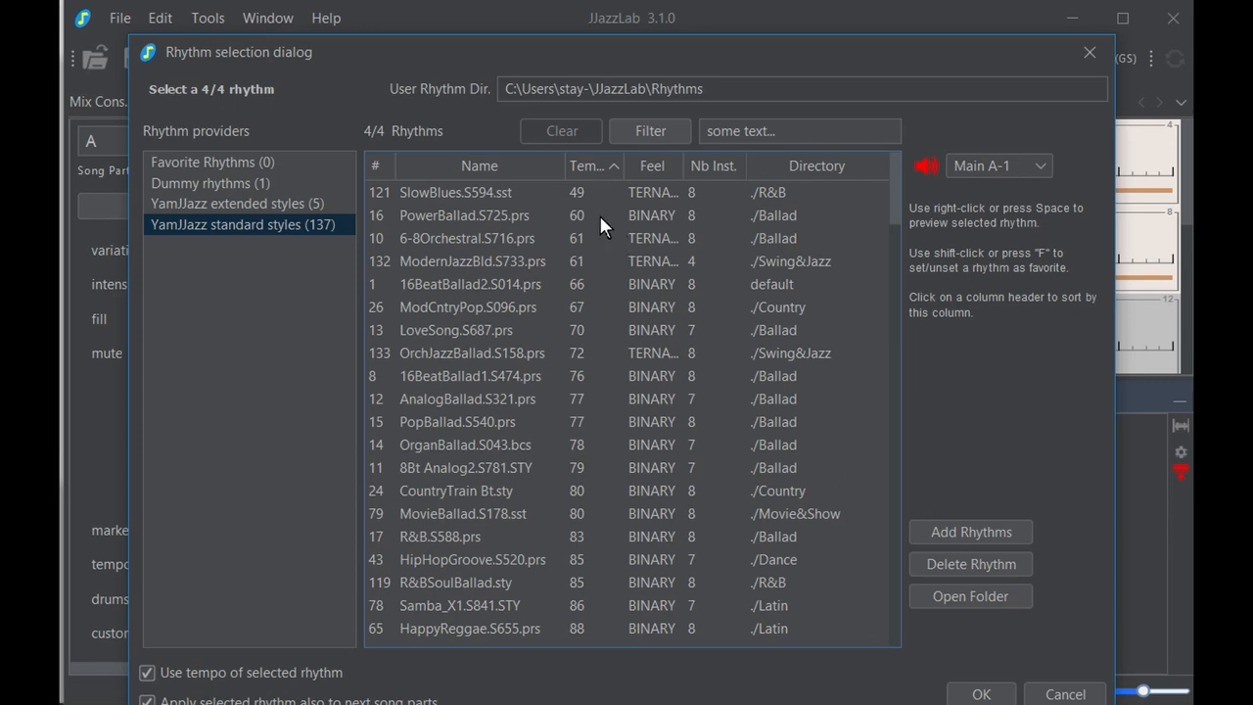
{"action": "left_click", "coordinate": [467, 238]}
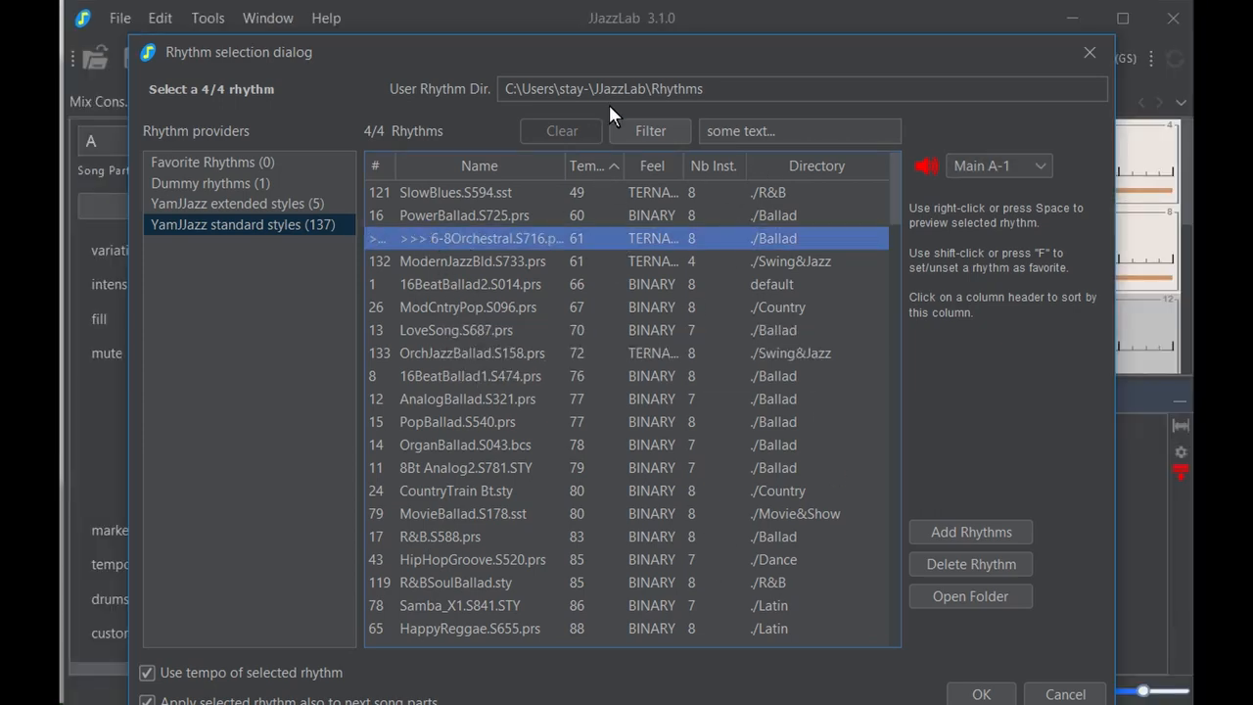
{"action": "left_click", "coordinate": [980, 693]}
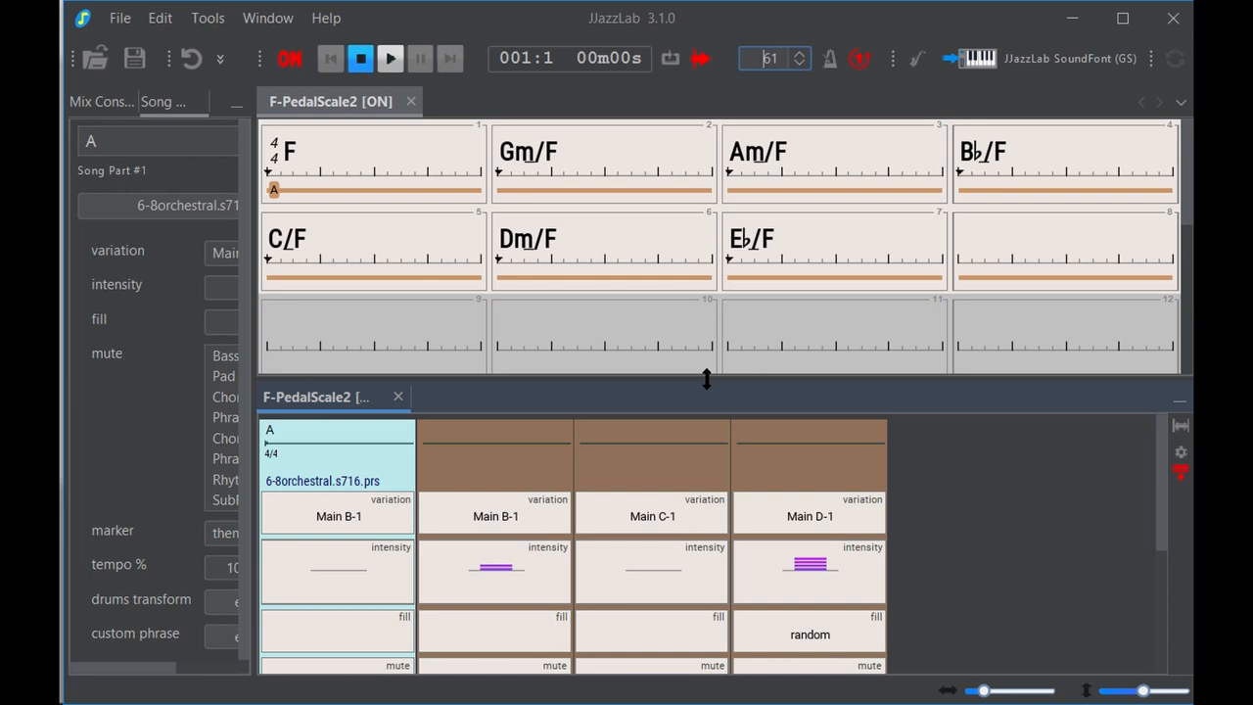
{"action": "left_click", "coordinate": [120, 17]}
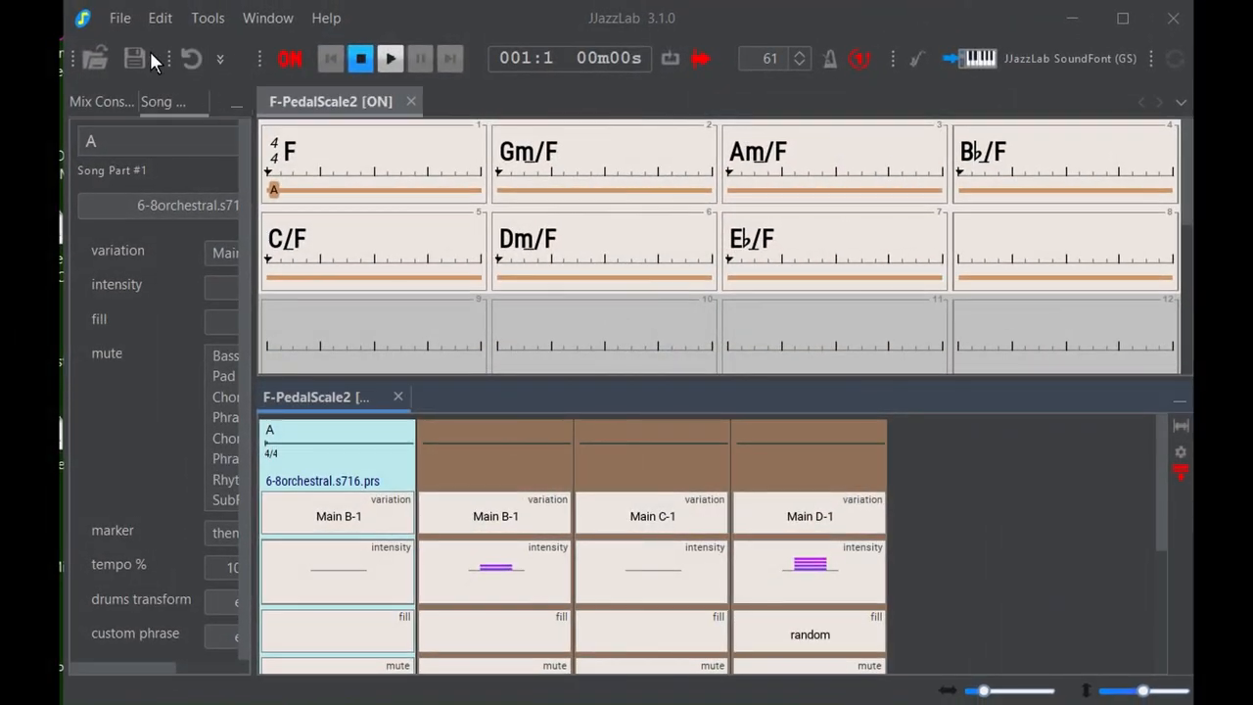
Open the song's print preview, bring it into view, and toggle the developed lead sheet layout
{"action": "left_click", "coordinate": [119, 17]}
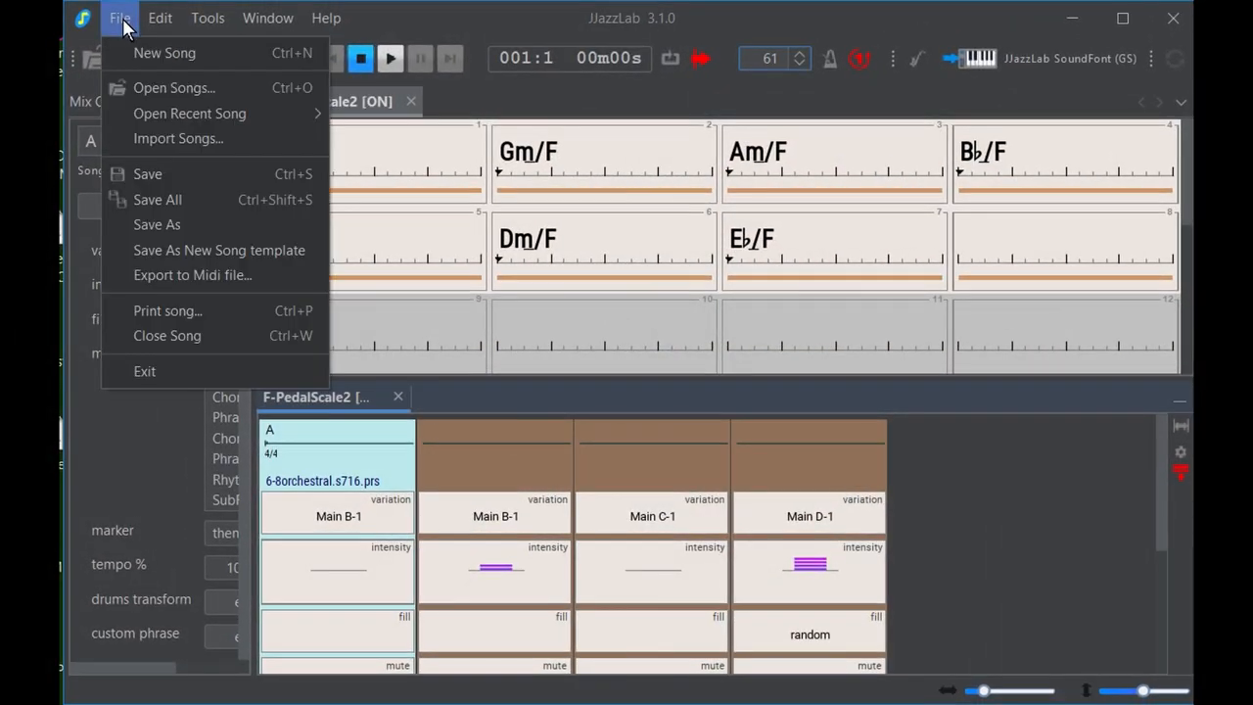
{"action": "mouse_move", "coordinate": [167, 310]}
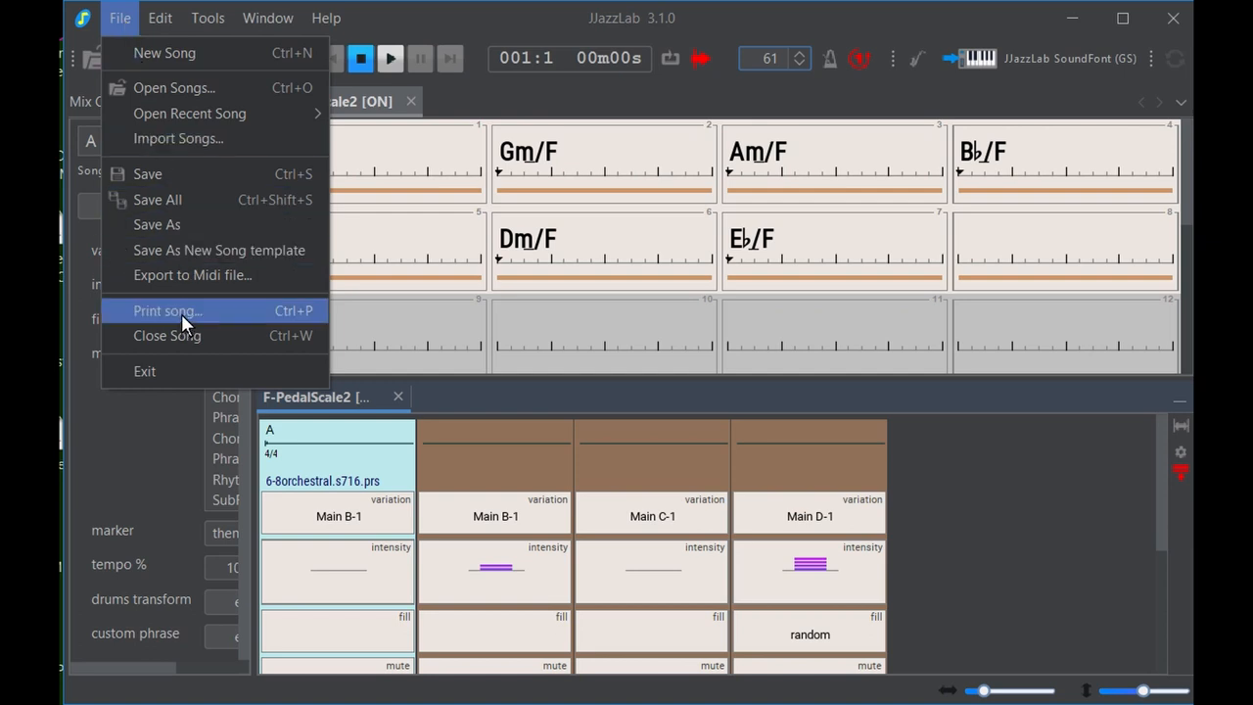
{"action": "left_click", "coordinate": [166, 310]}
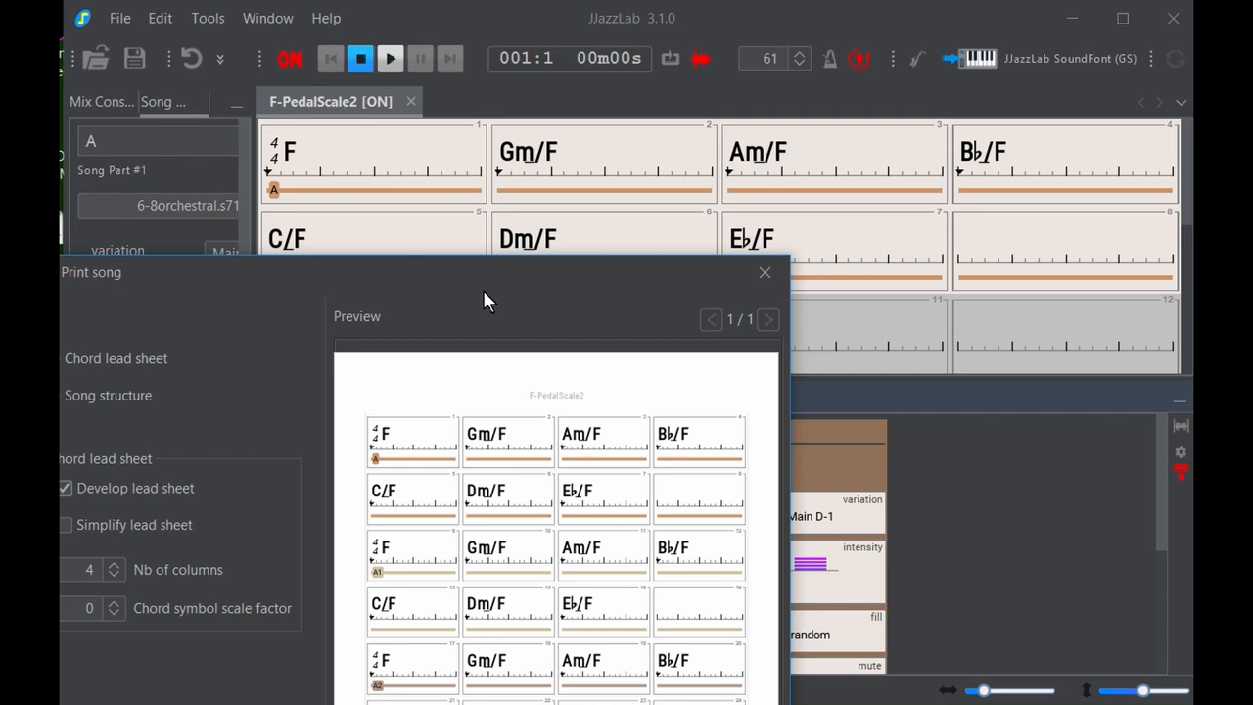
{"action": "left_click_drag", "start_coordinate": [489, 293], "coordinate": [460, 181]}
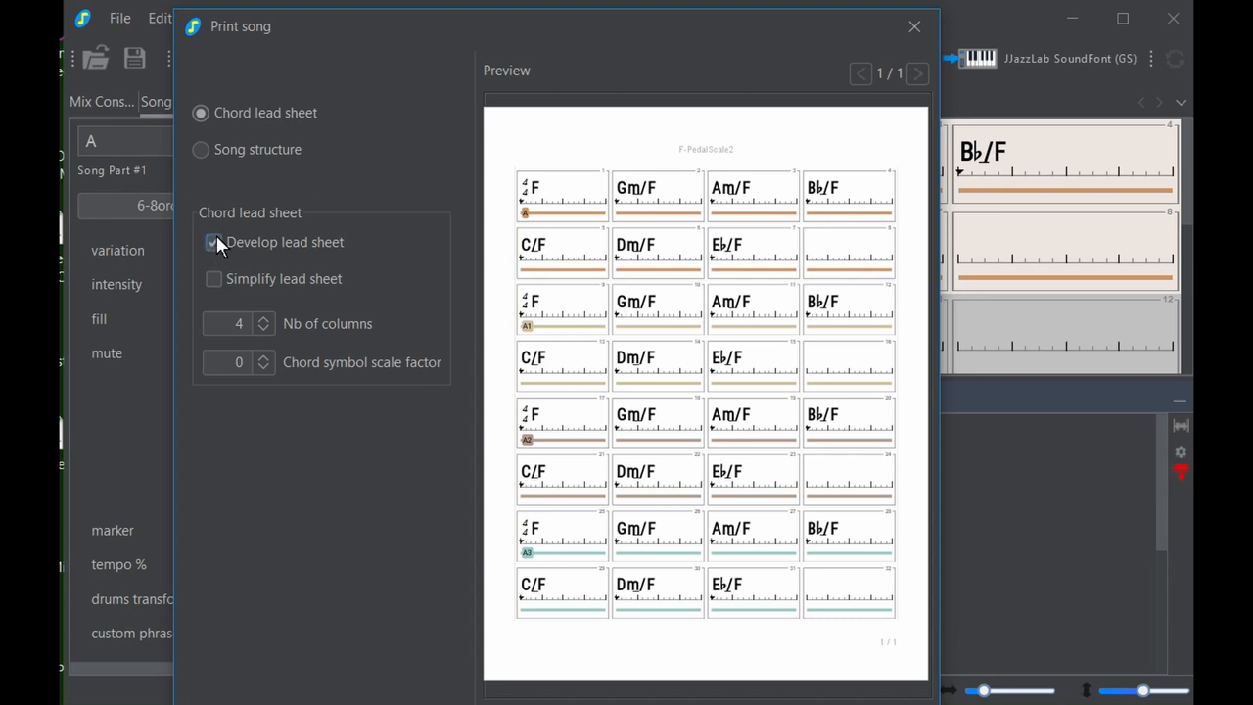
{"action": "left_click", "coordinate": [213, 242]}
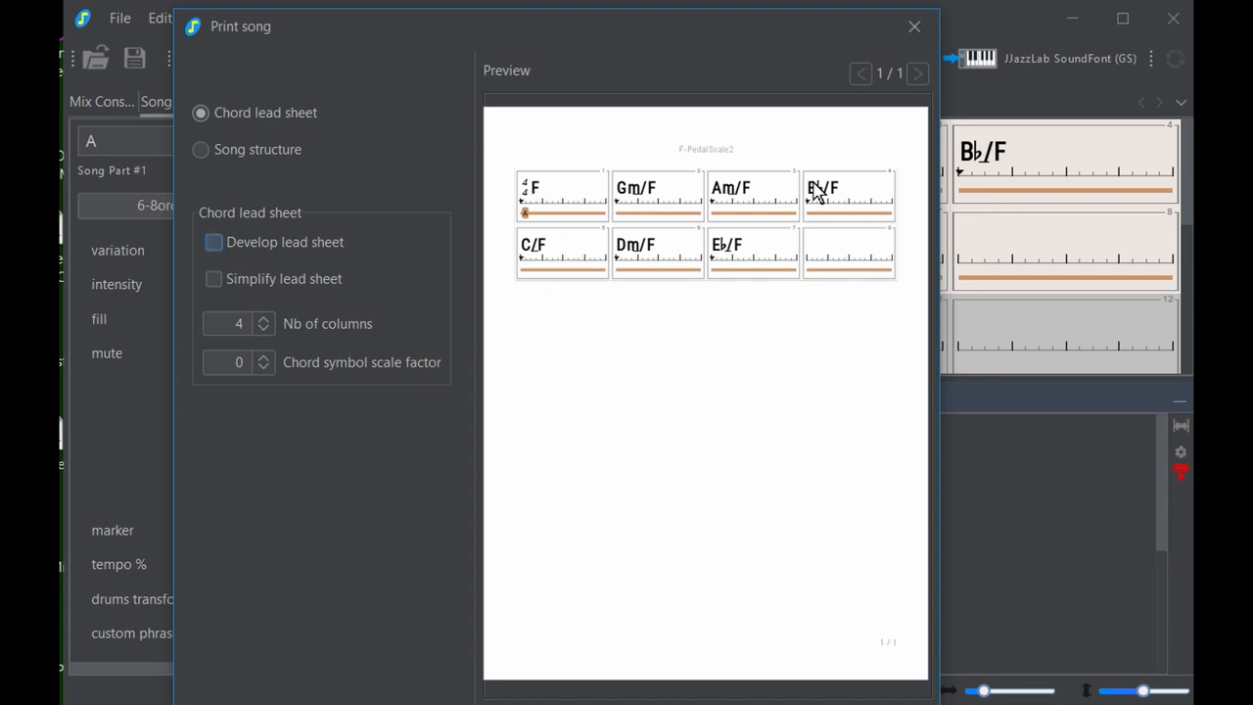
{"action": "mouse_move", "coordinate": [328, 390]}
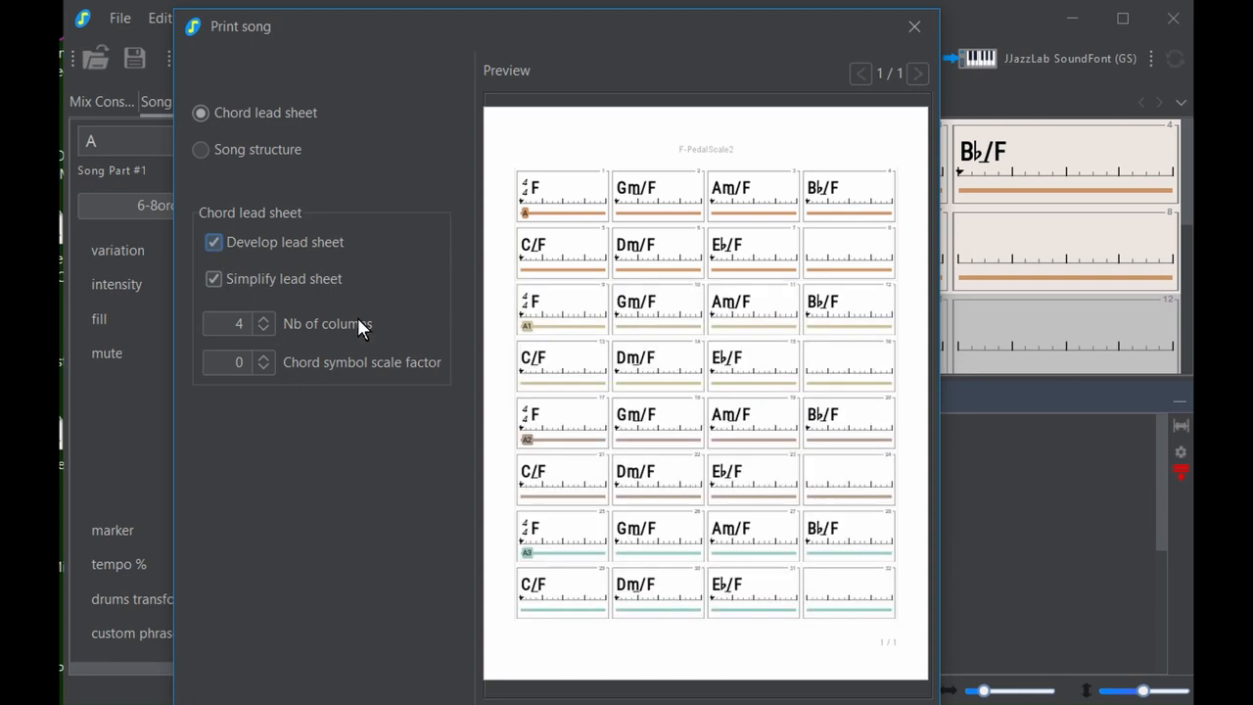
Set the lead sheet's number of columns to 8
{"action": "left_click", "coordinate": [264, 329]}
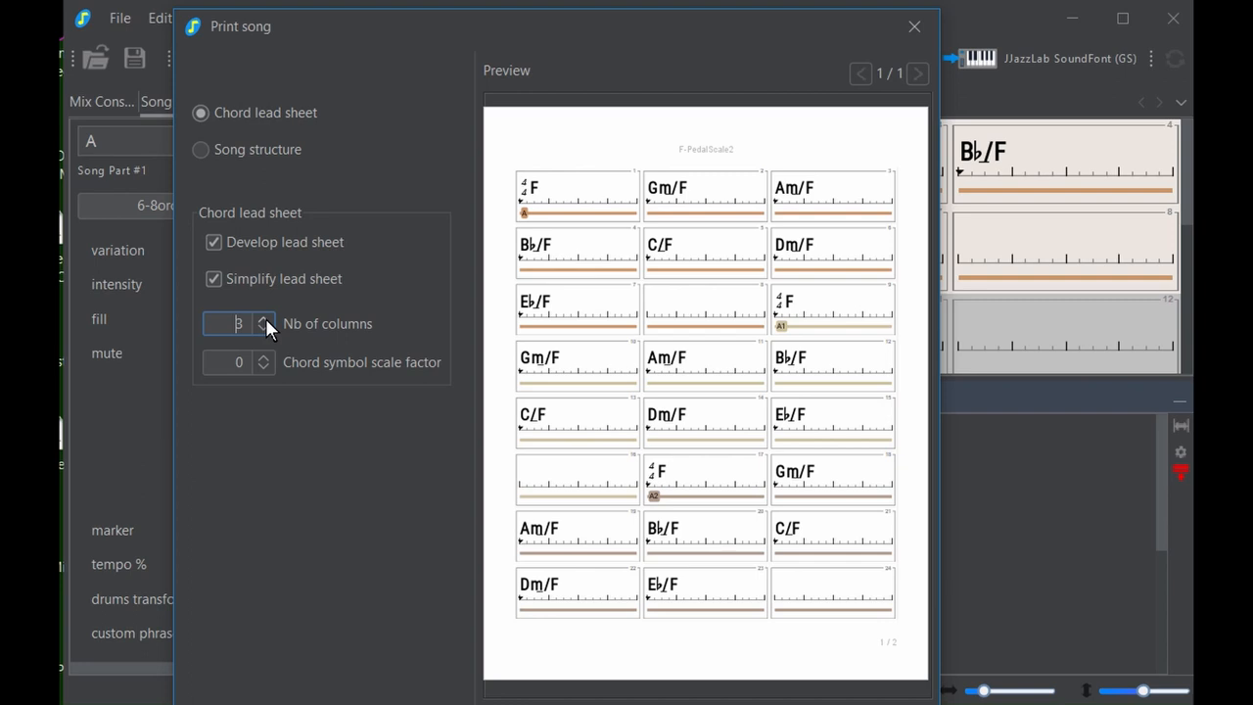
{"action": "left_click", "coordinate": [263, 319]}
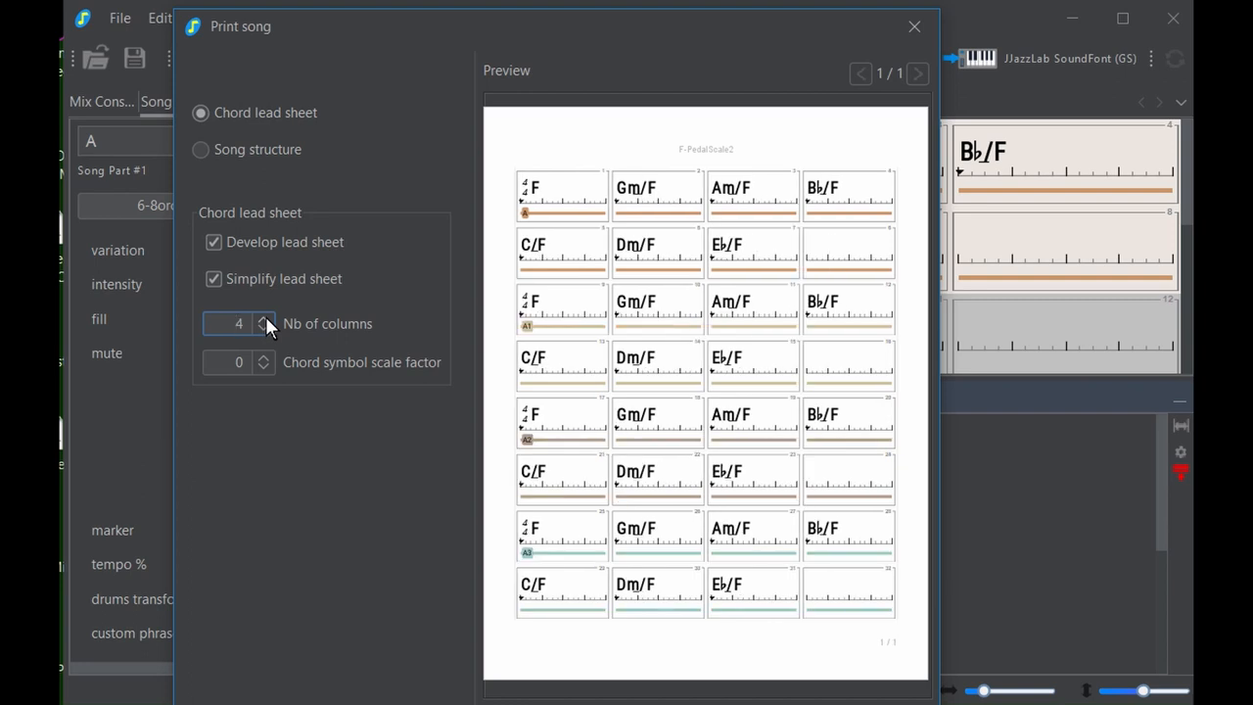
{"action": "left_click", "coordinate": [263, 319]}
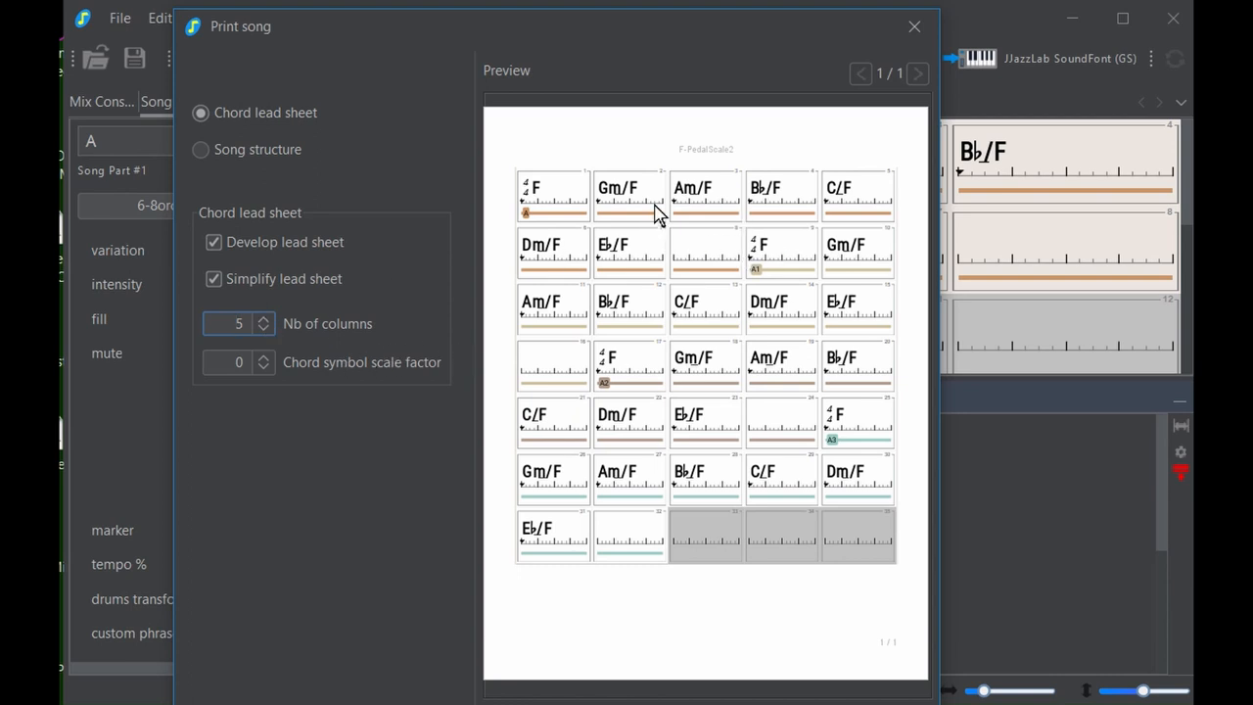
{"action": "left_click", "coordinate": [239, 323]}
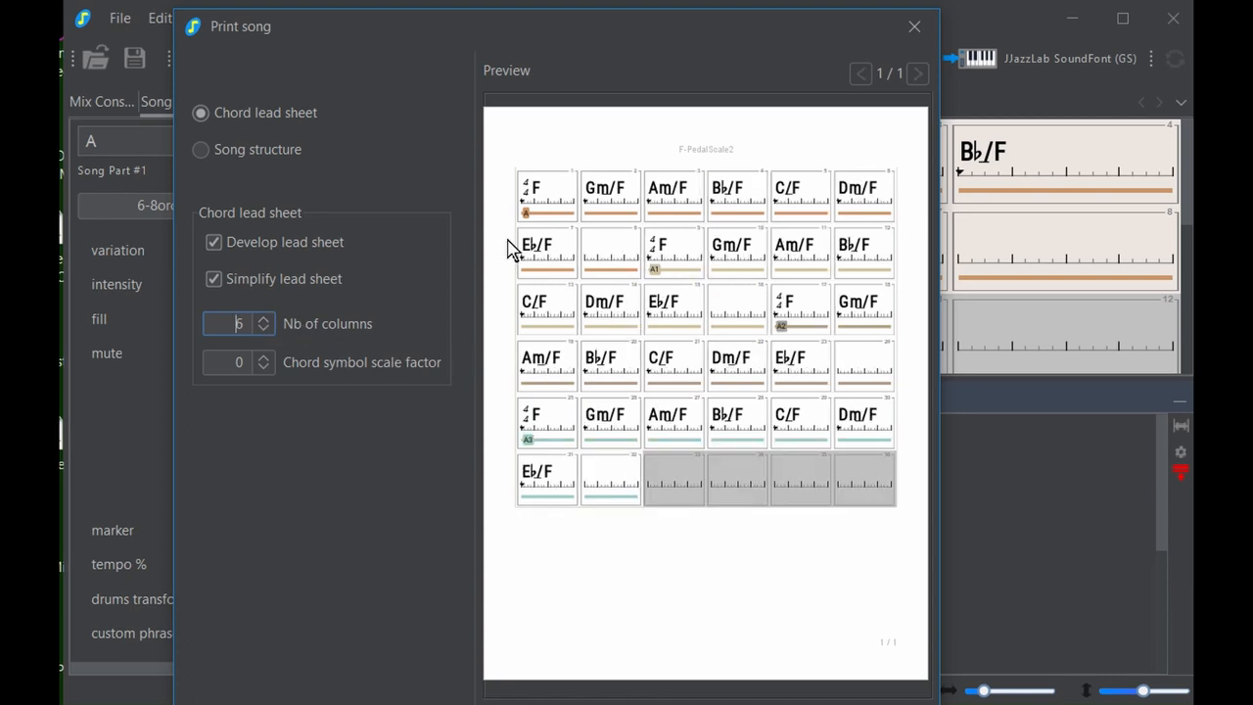
{"action": "left_click", "coordinate": [262, 319]}
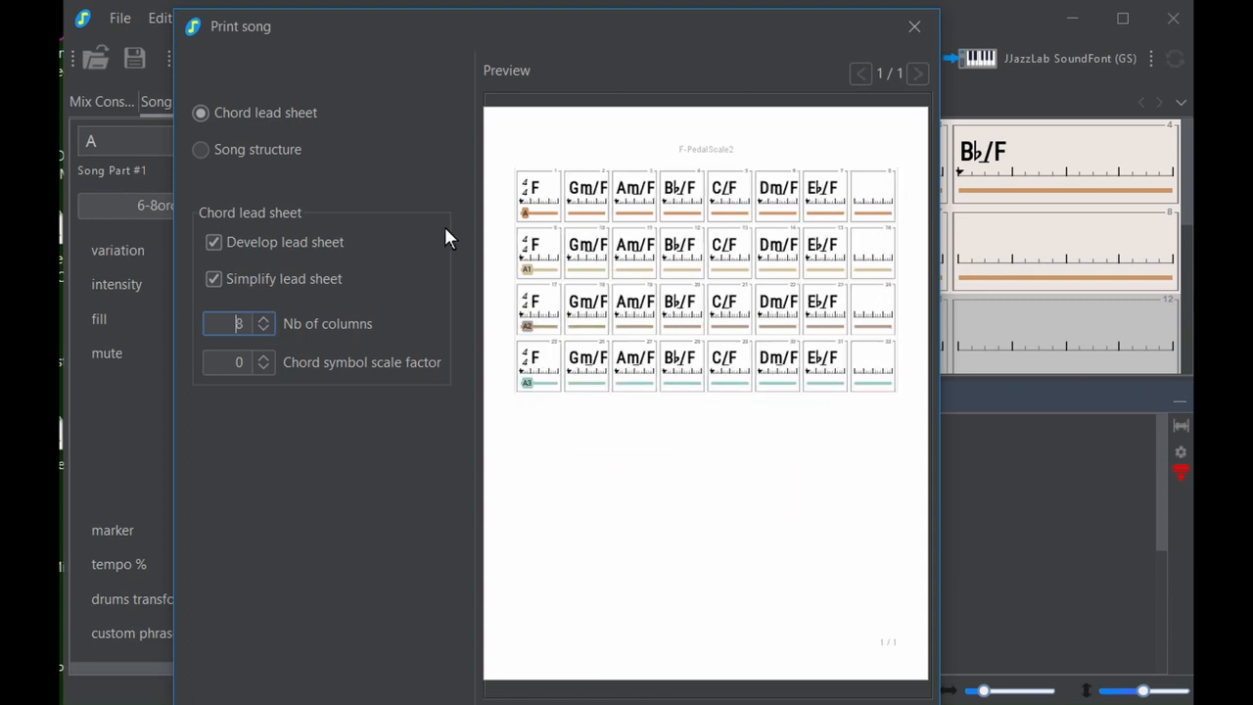
{"action": "mouse_move", "coordinate": [935, 259]}
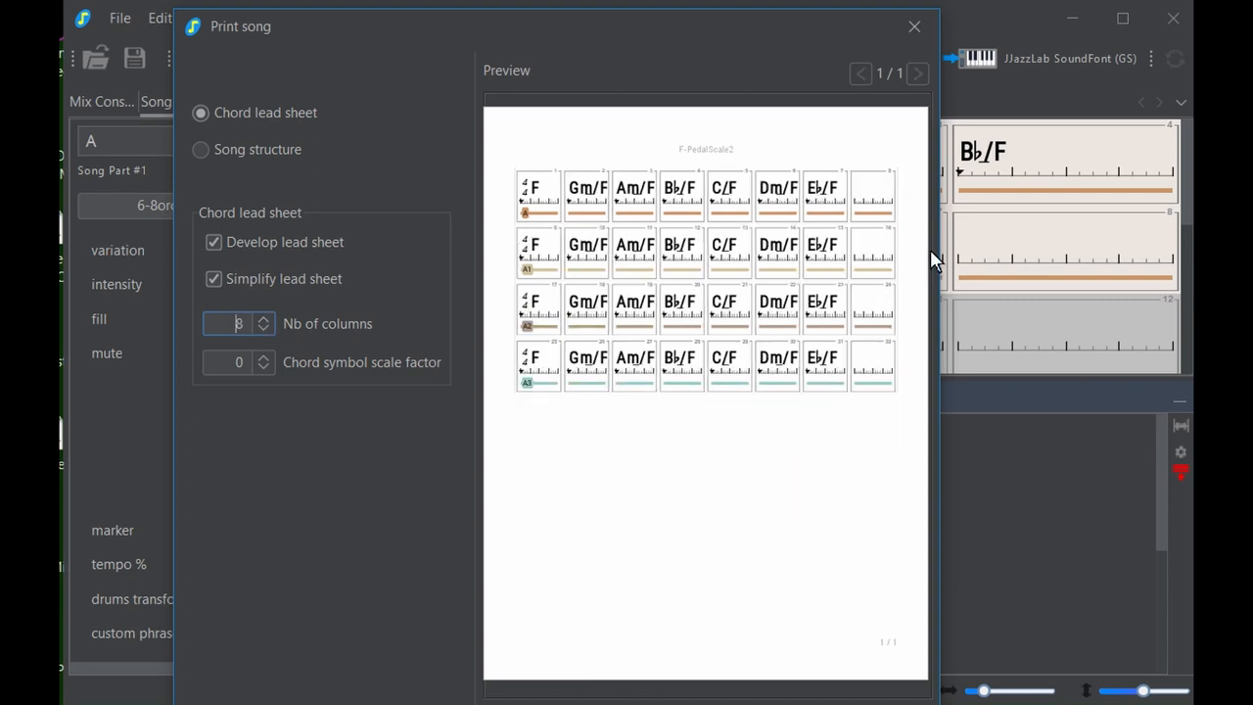
{"action": "mouse_move", "coordinate": [568, 181]}
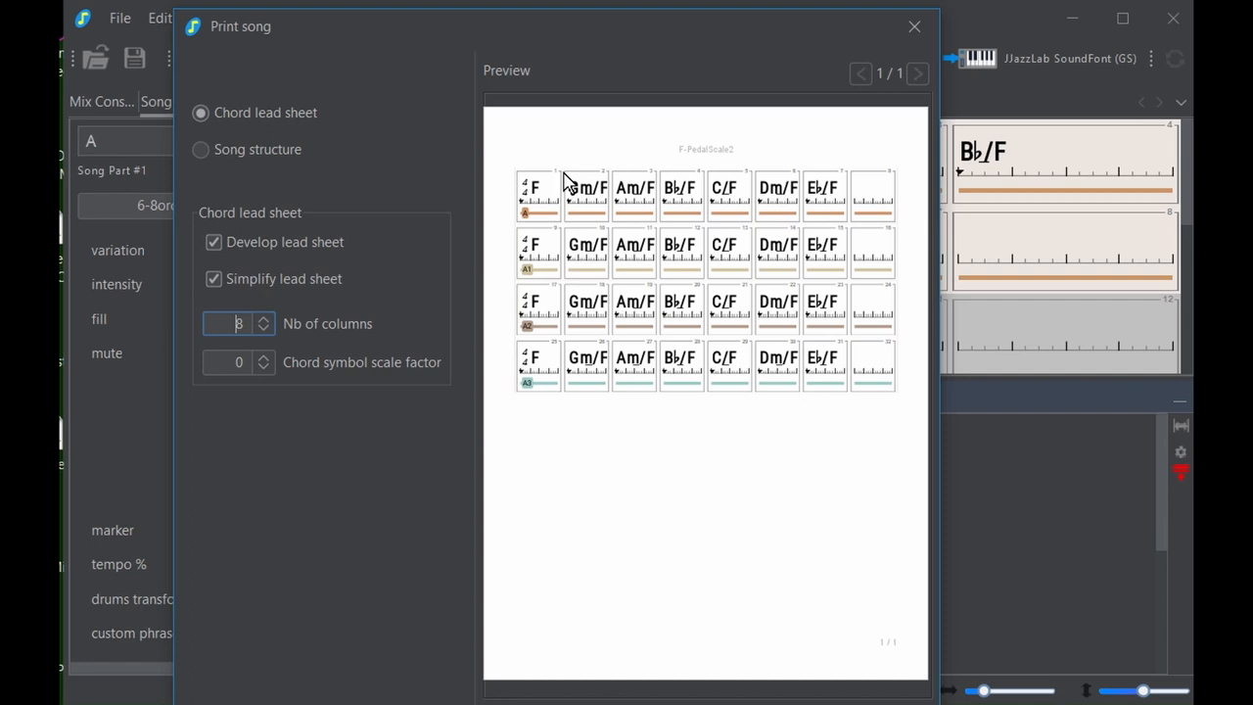
{"action": "mouse_move", "coordinate": [827, 279]}
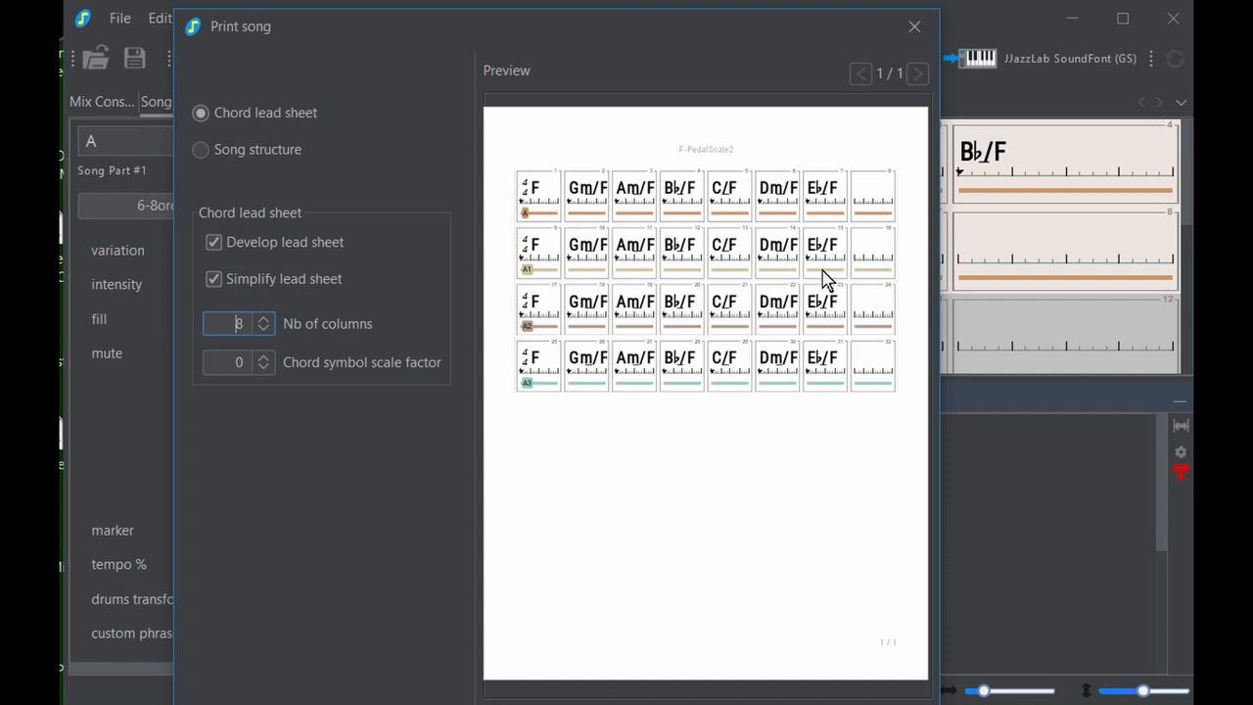